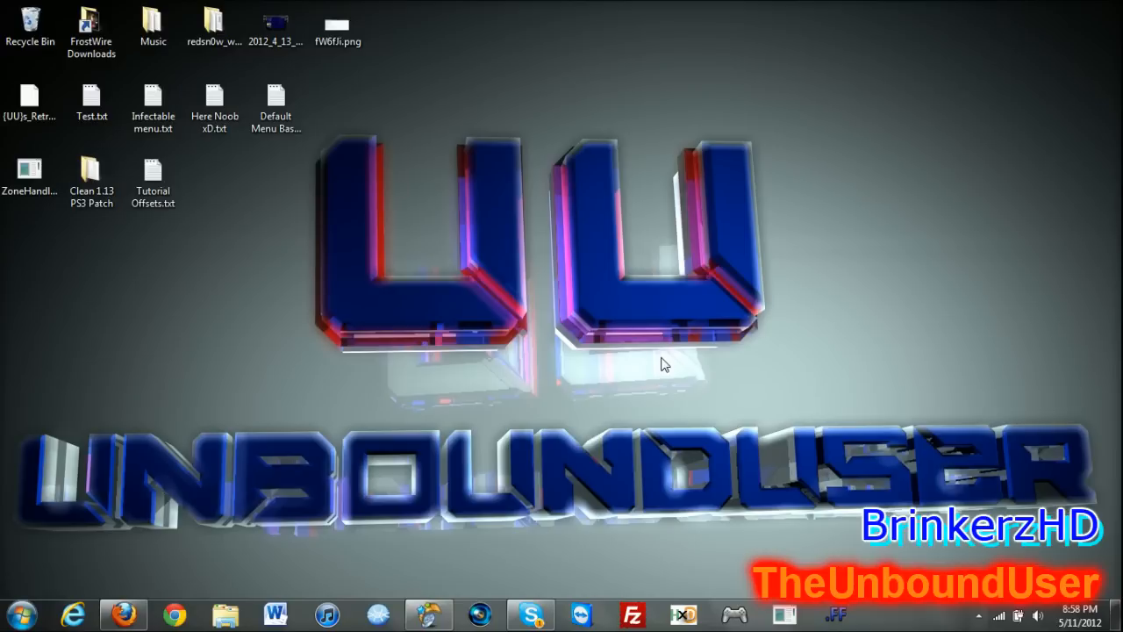
# Step: Launch Zone Handler and start sharing the screen with the call
pyautogui.click(530, 621)
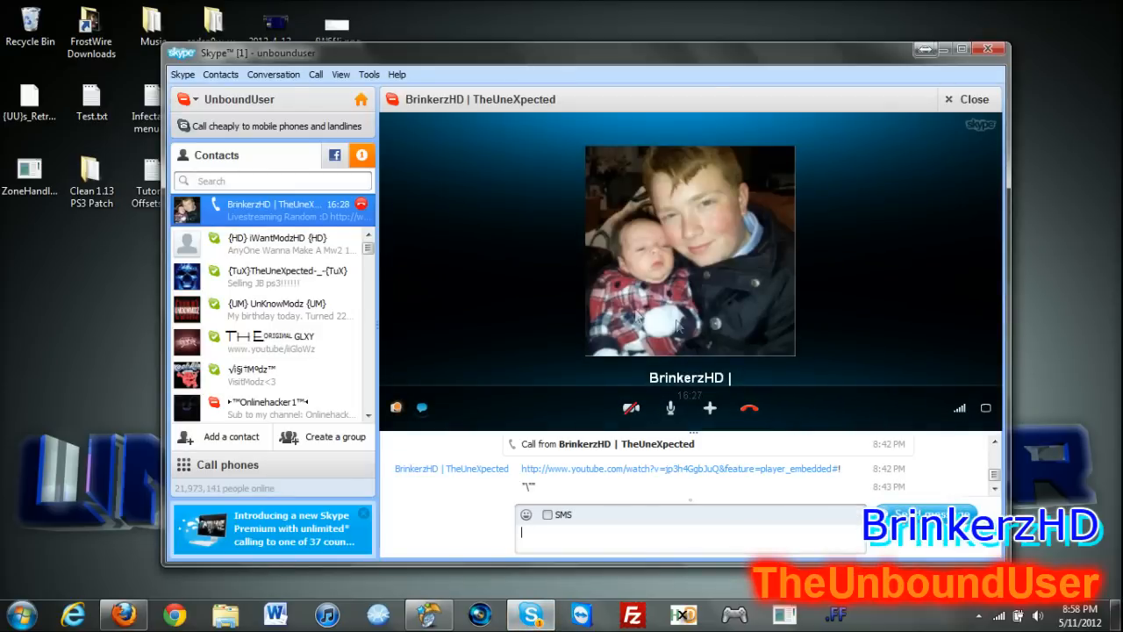
pyautogui.moveTo(718, 221)
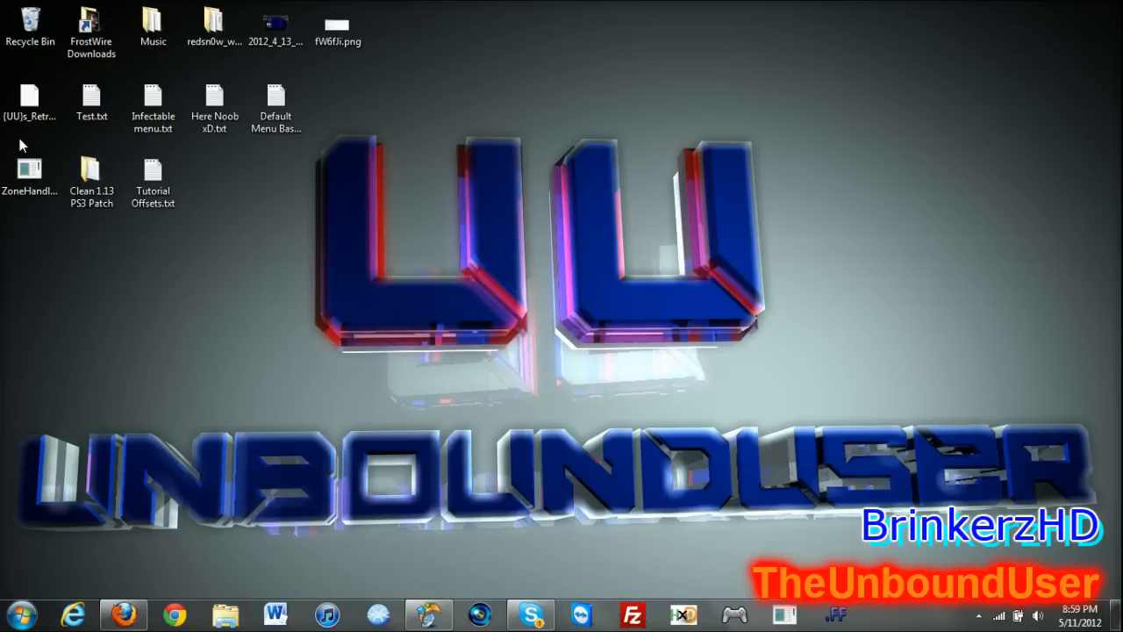
pyautogui.click(29, 170)
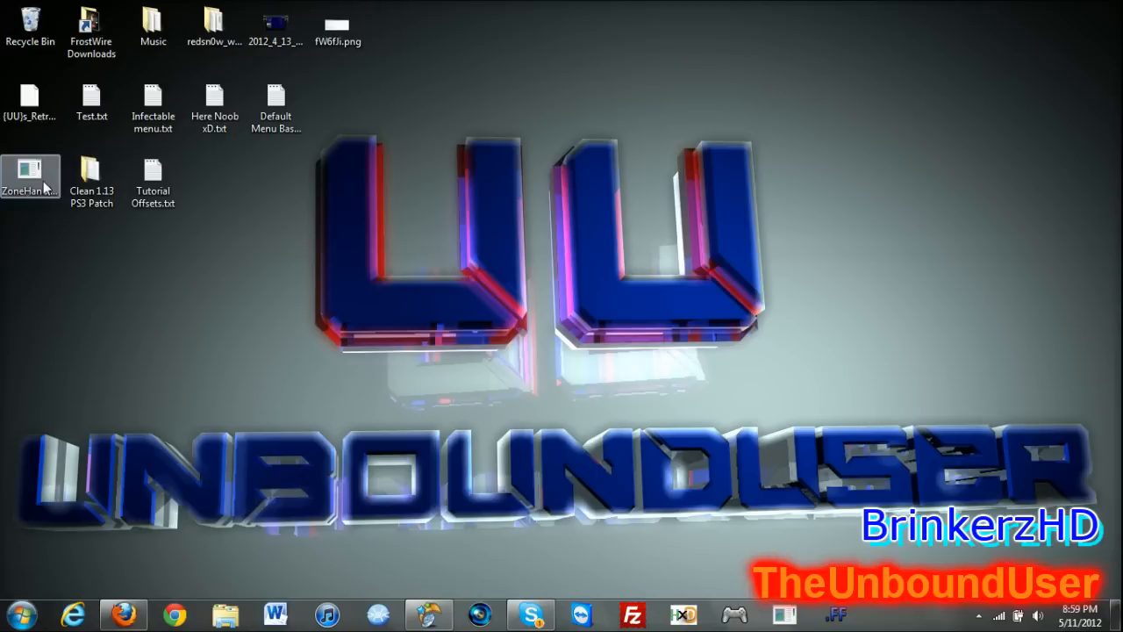
pyautogui.doubleClick(31, 167)
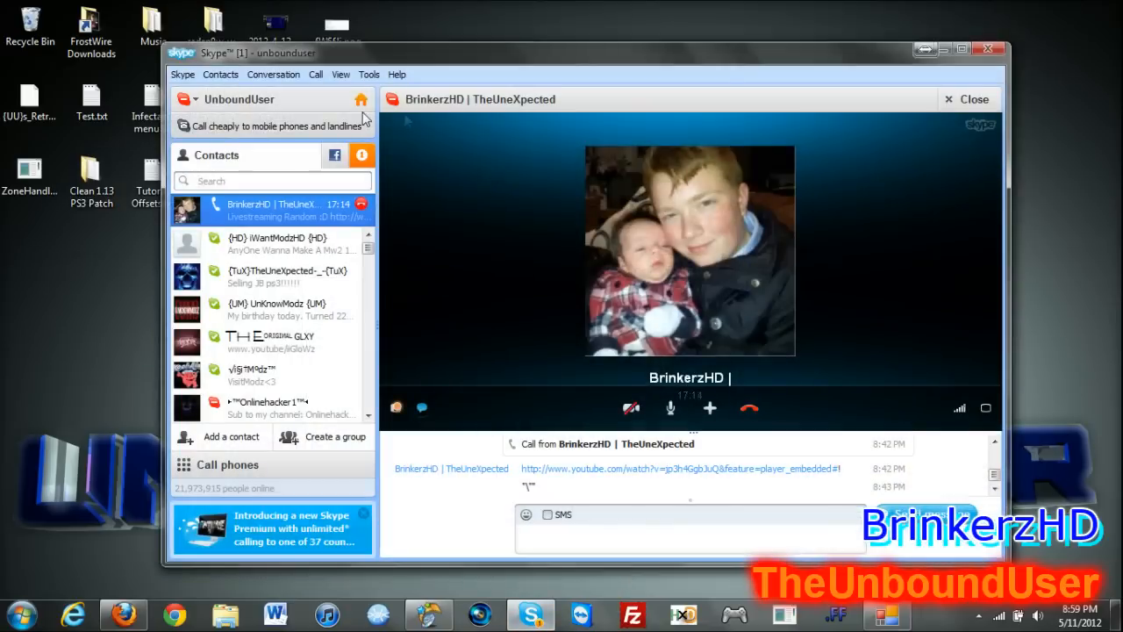
pyautogui.click(316, 74)
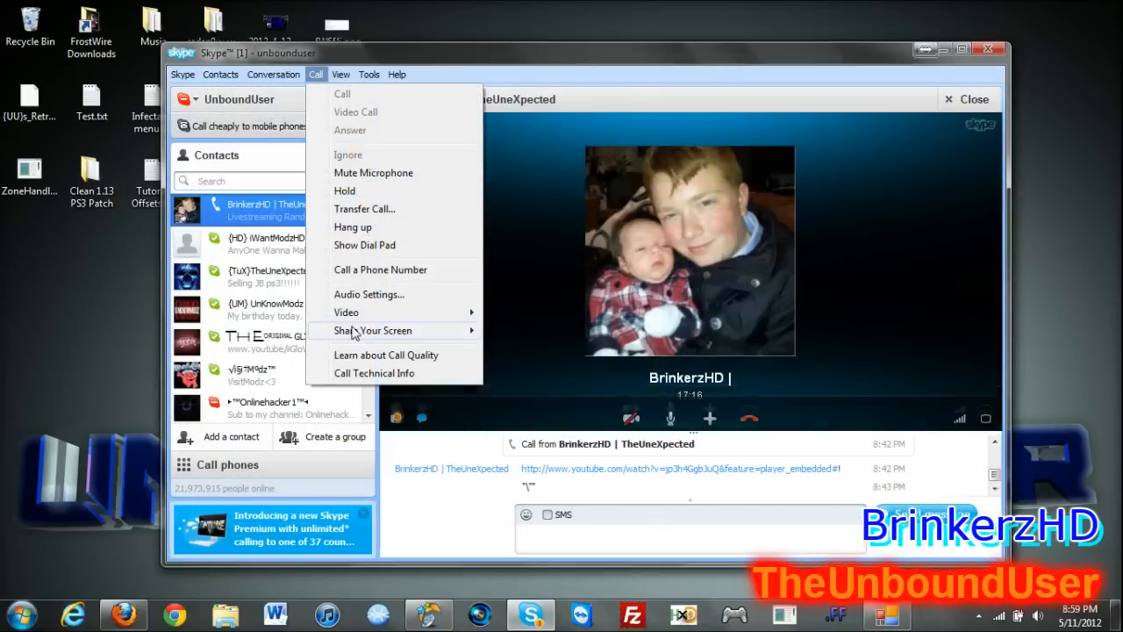
pyautogui.click(372, 330)
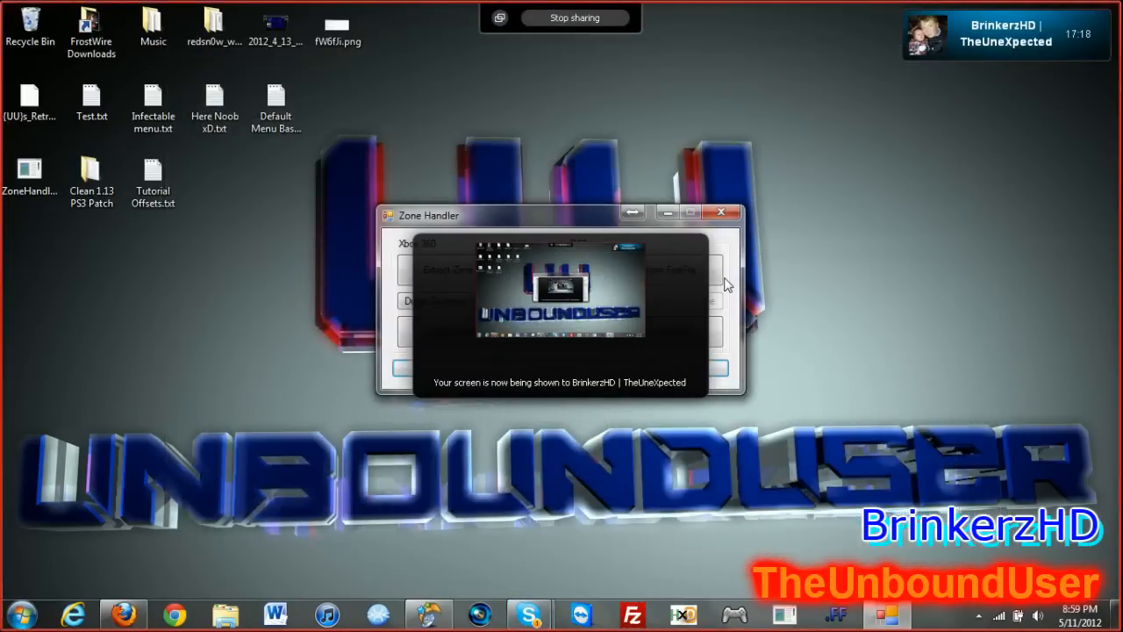
pyautogui.moveTo(1106, 24)
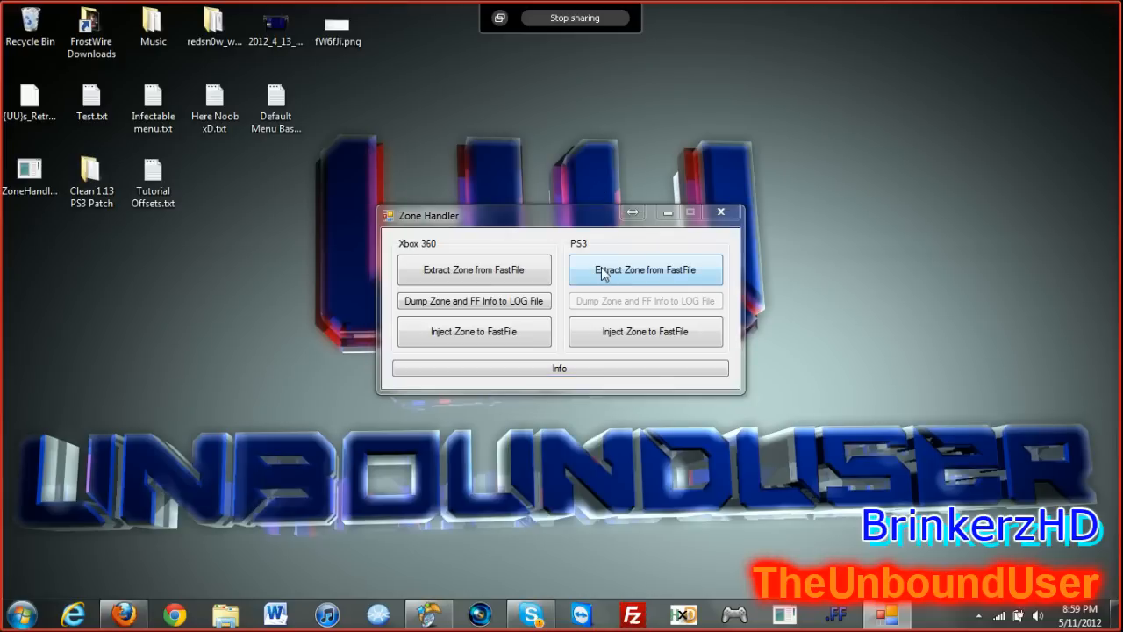
# Step: Extract the zone from PS3 patch_mp.ff onto the desktop, then close Zone Handler
pyautogui.click(646, 269)
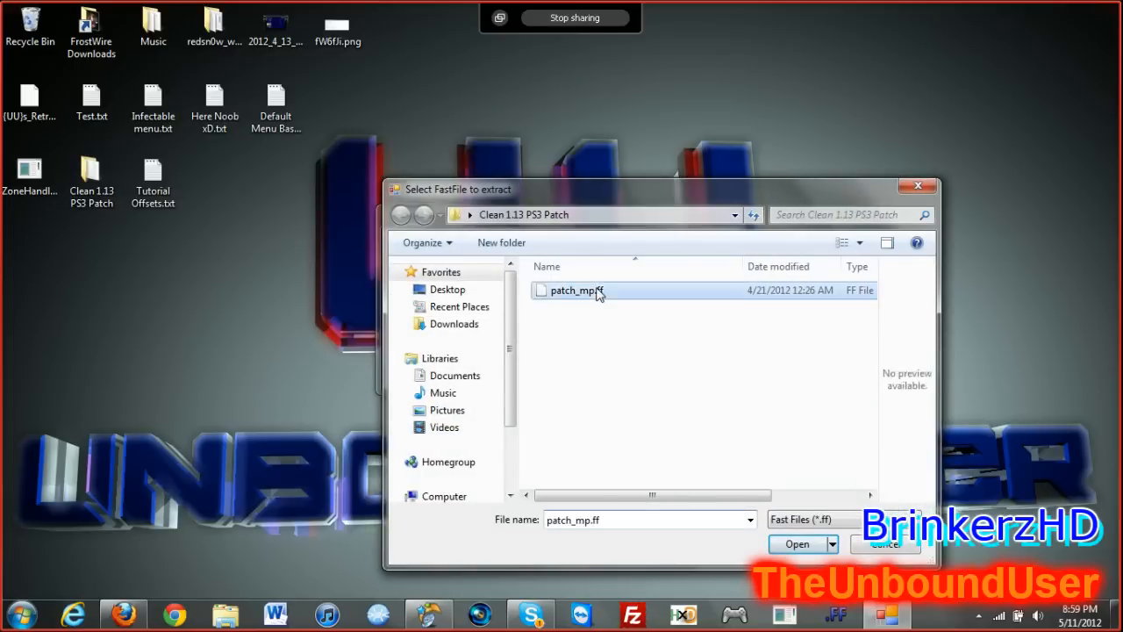
pyautogui.click(797, 544)
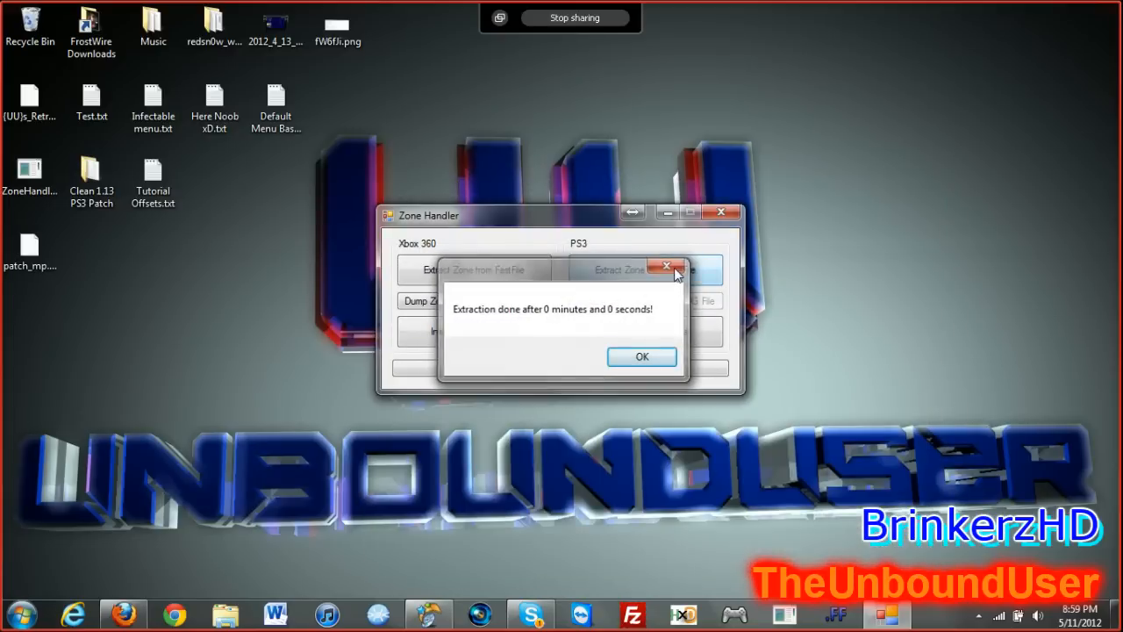
pyautogui.click(641, 356)
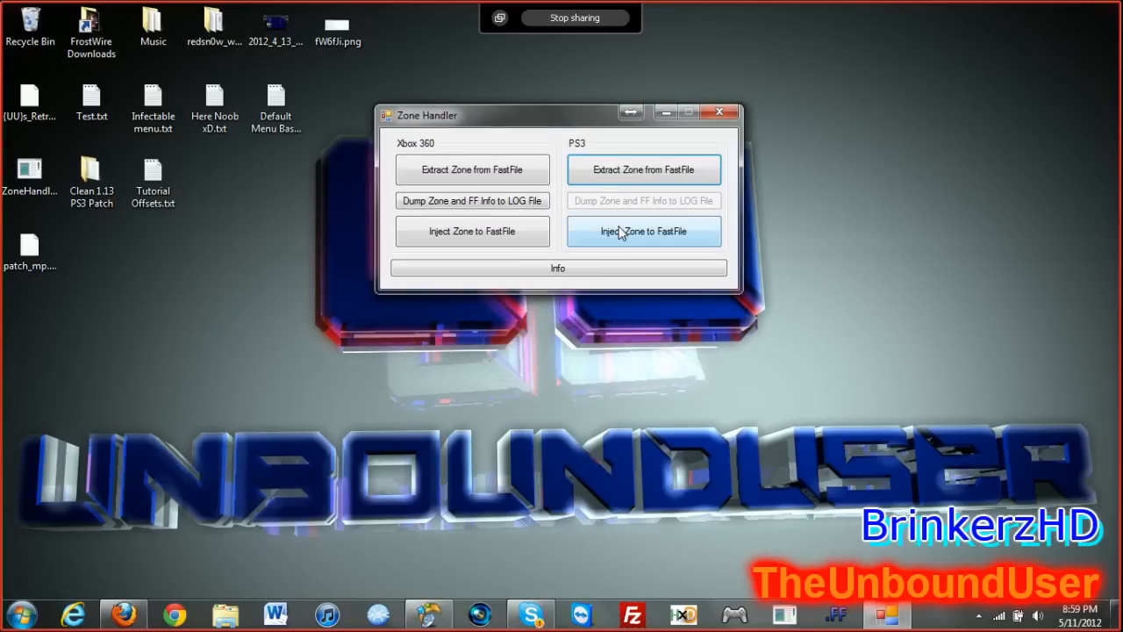
pyautogui.click(719, 107)
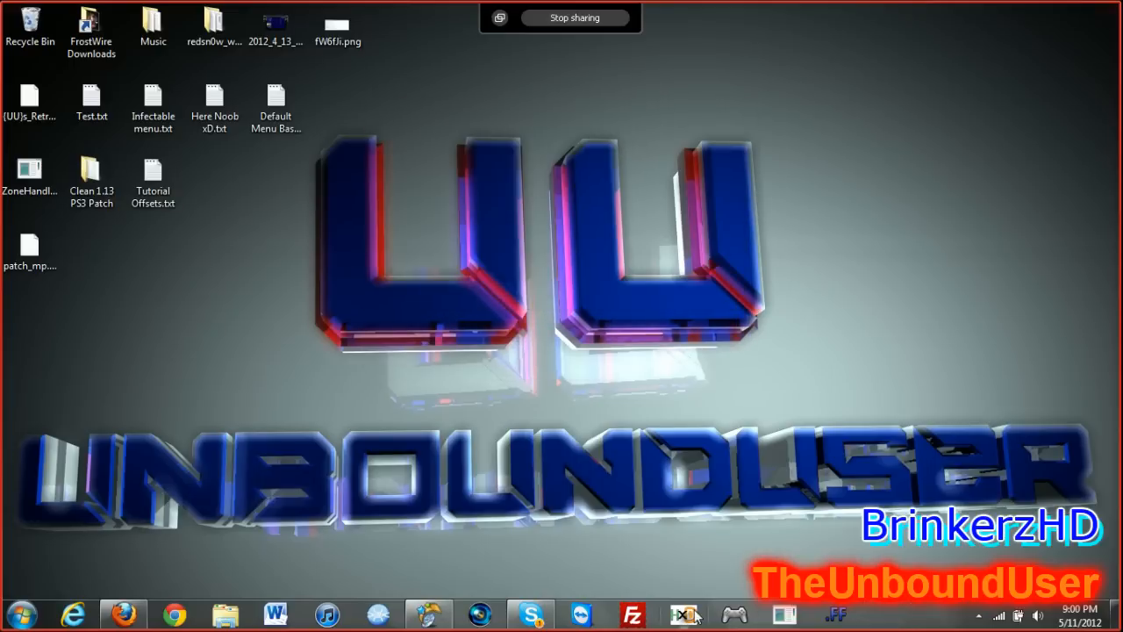
# Step: Bring HxD with patch_mp.zone to the front and open the Tutorial Offsets notes
pyautogui.click(681, 615)
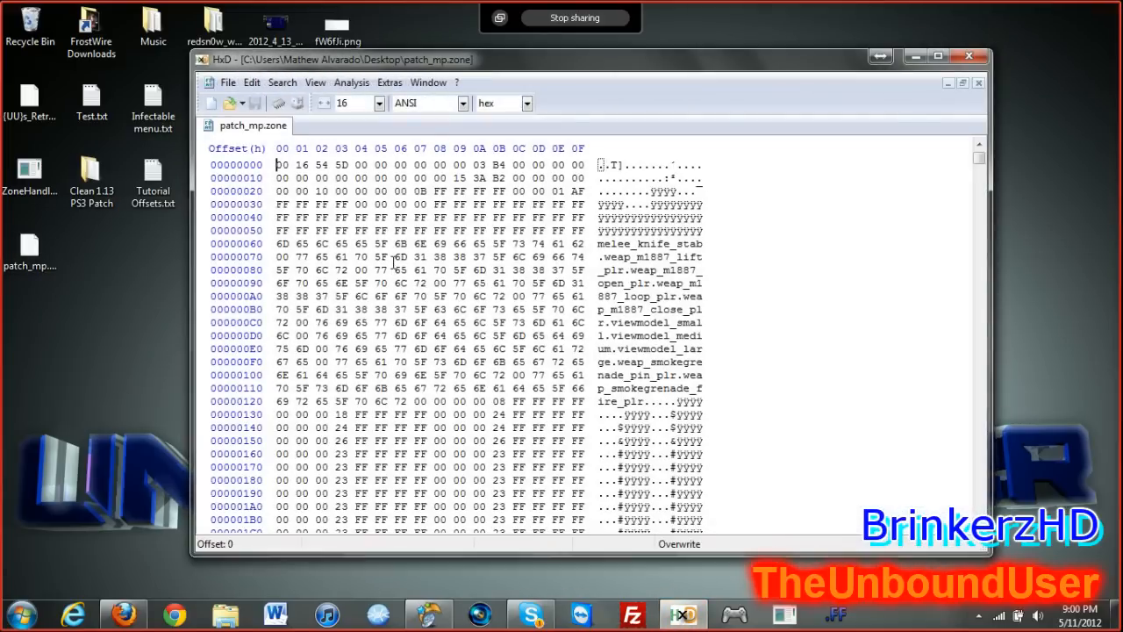
pyautogui.click(153, 167)
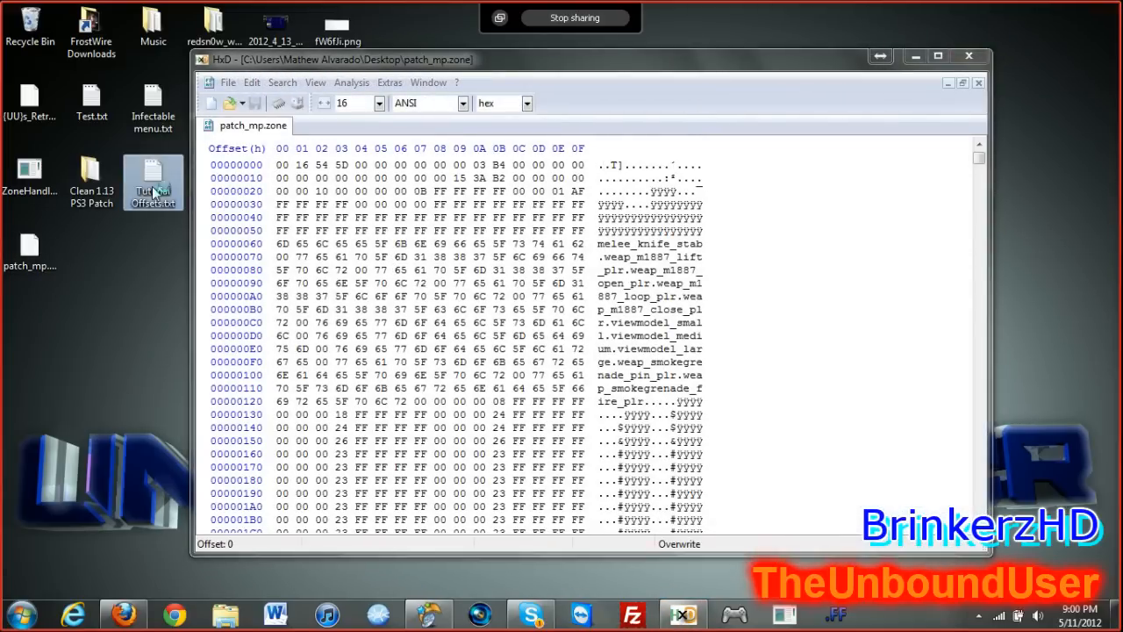
pyautogui.doubleClick(153, 180)
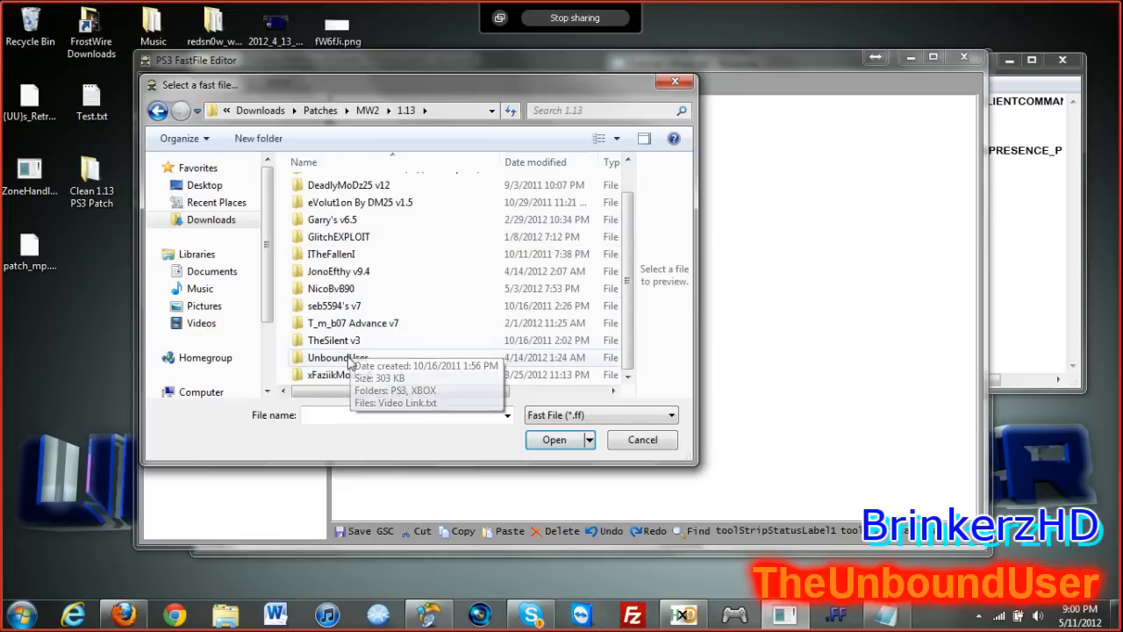
# Step: Open patch_mp.ff from the UnboundUser patch folder and bring up its root entry options
pyautogui.doubleClick(337, 357)
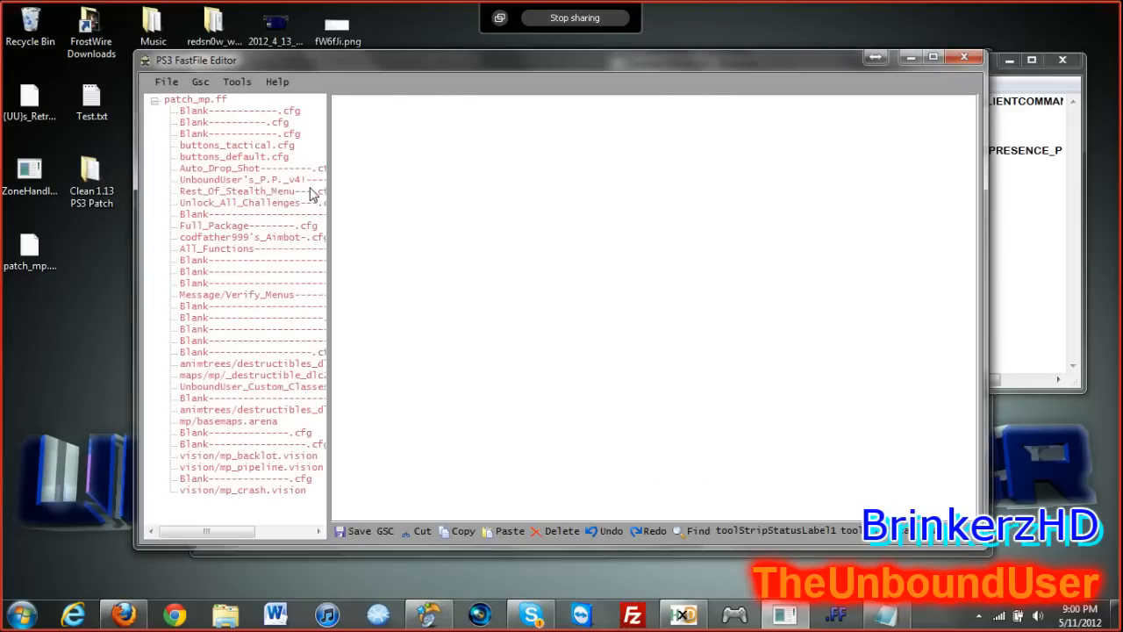
pyautogui.rightClick(250, 168)
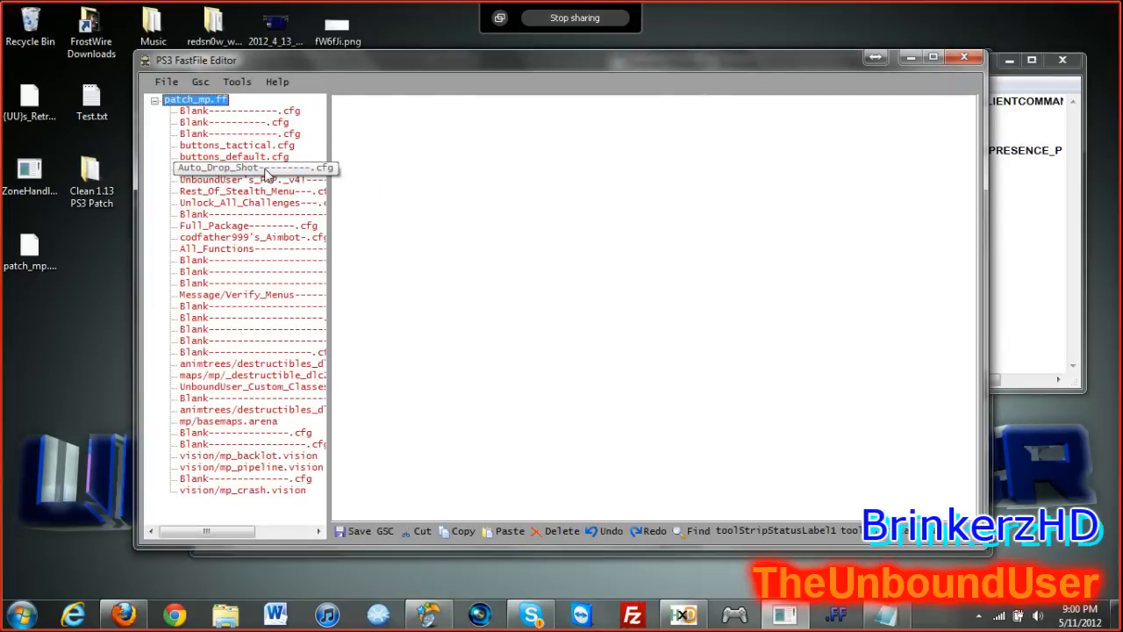
pyautogui.moveTo(954, 79)
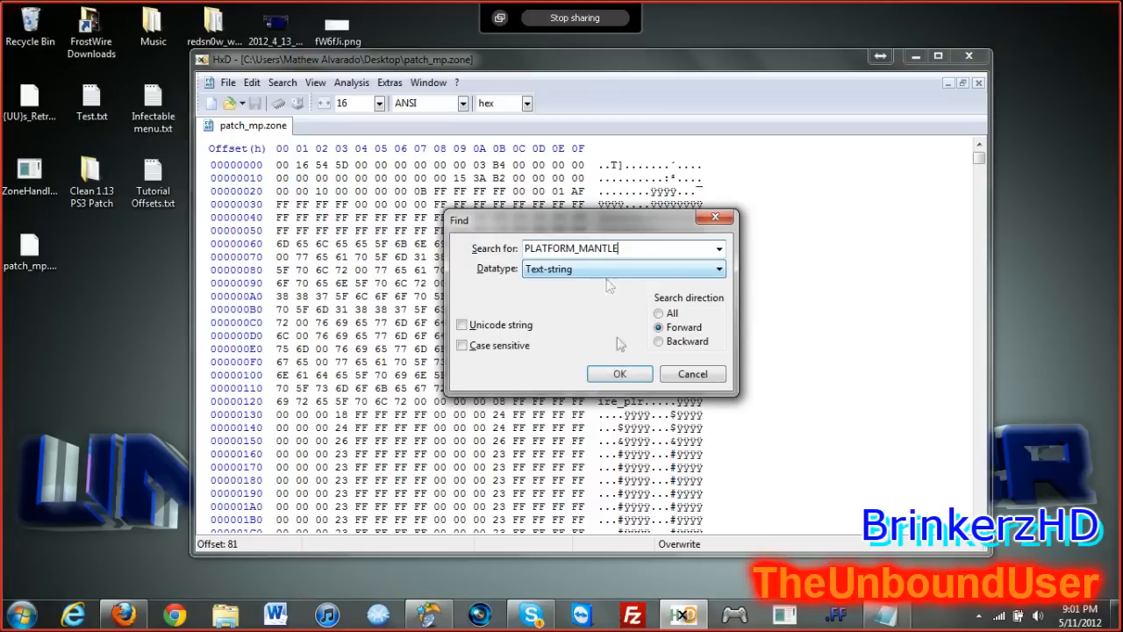
# Step: Overwrite PLATFORM_MANTLE at 15A761 with GAME_UNKNOWNCLIENTCOMMAND and save patch_mp.zone
pyautogui.click(619, 372)
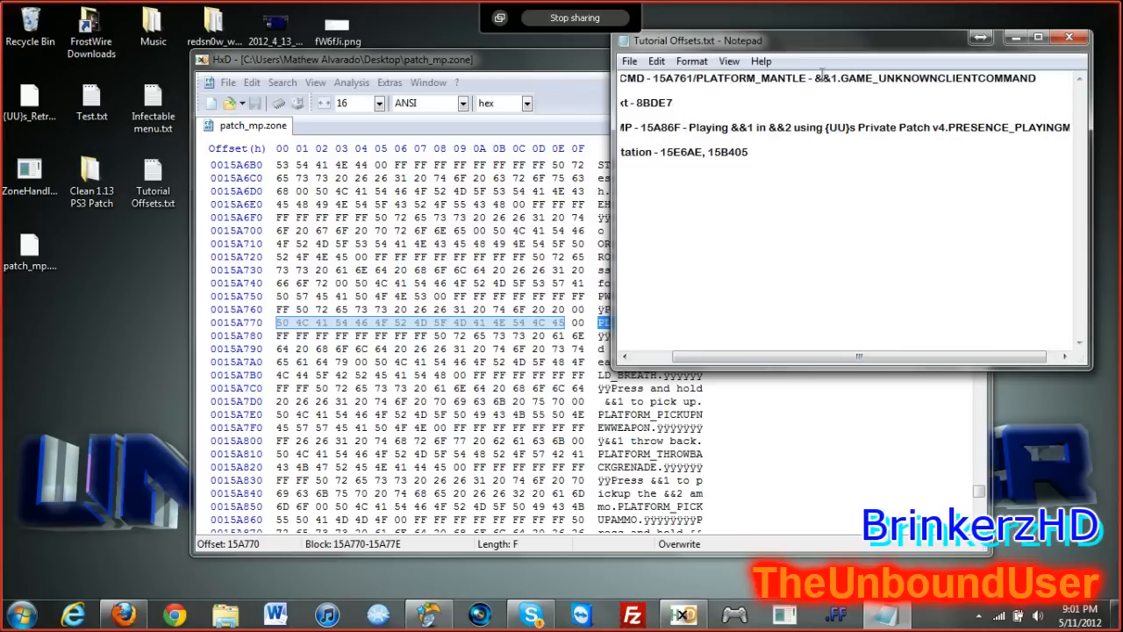
pyautogui.moveTo(823, 78); pyautogui.dragTo(939, 78)
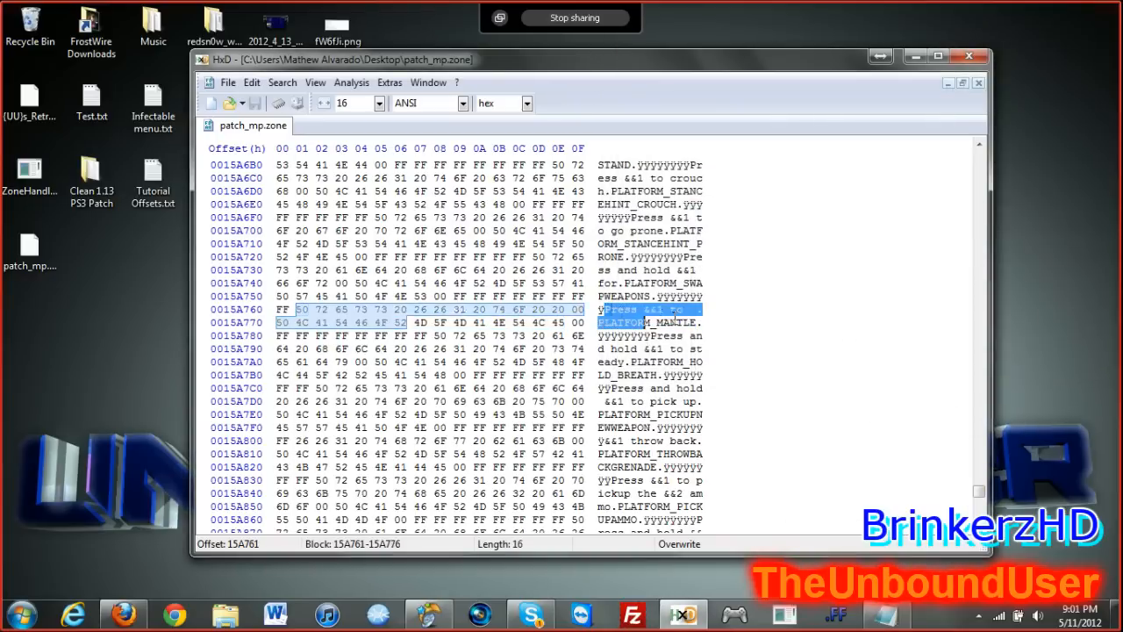
pyautogui.write('GAME_UNKNOWNCLIENTCOMMAND.')
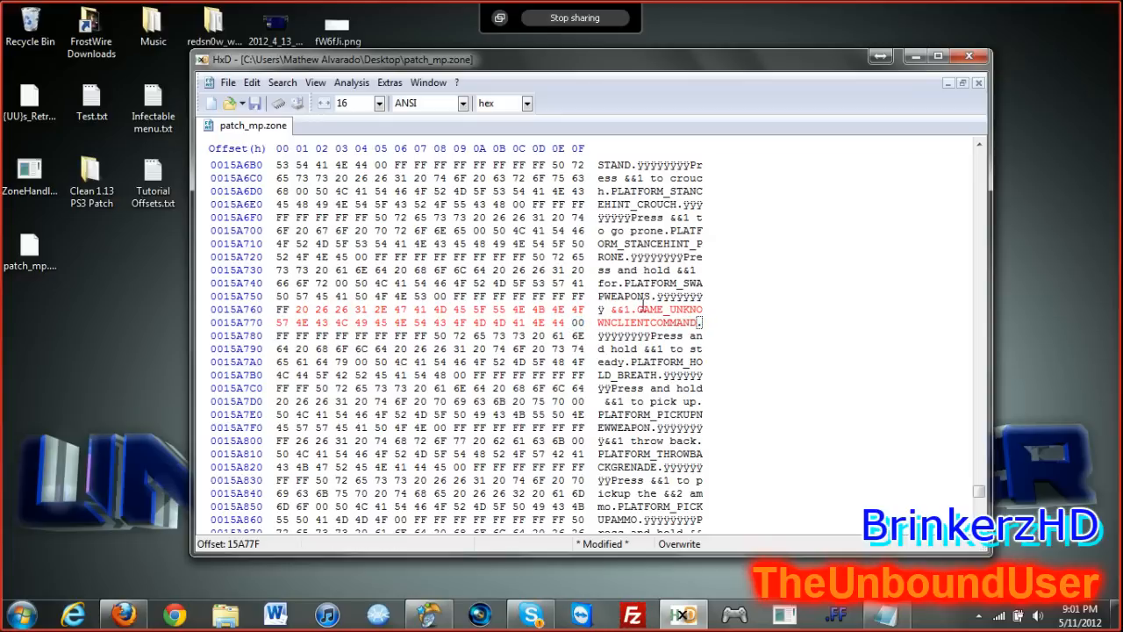
pyautogui.click(380, 309)
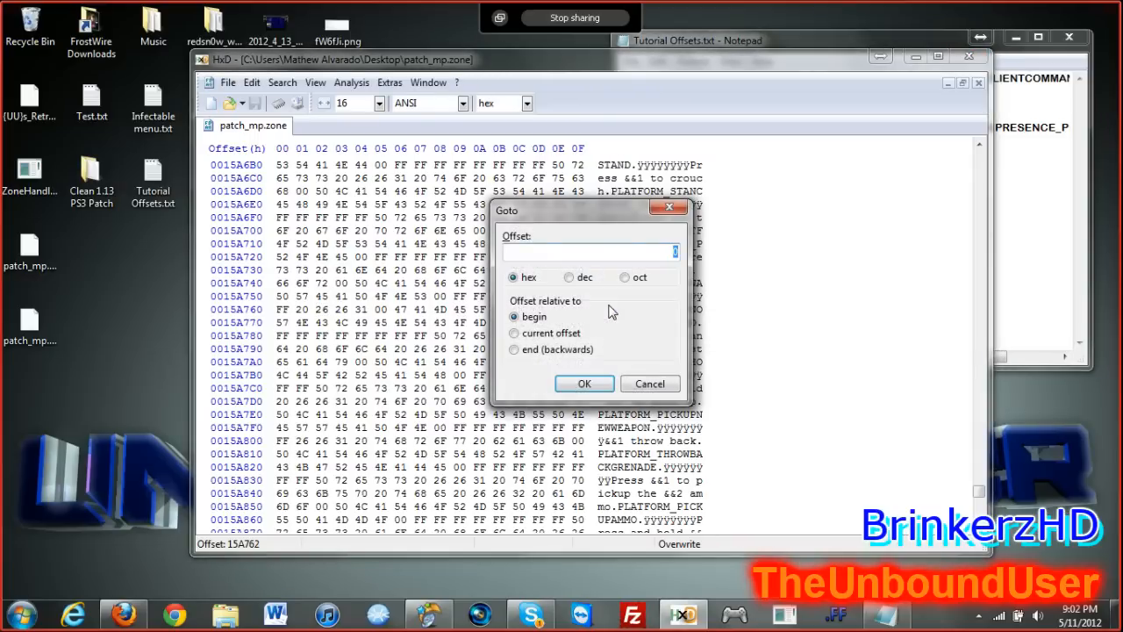
# Step: Go to offset 8BDE7 and overwrite a menu text byte in row 0008BED0 with 56
pyautogui.click(584, 383)
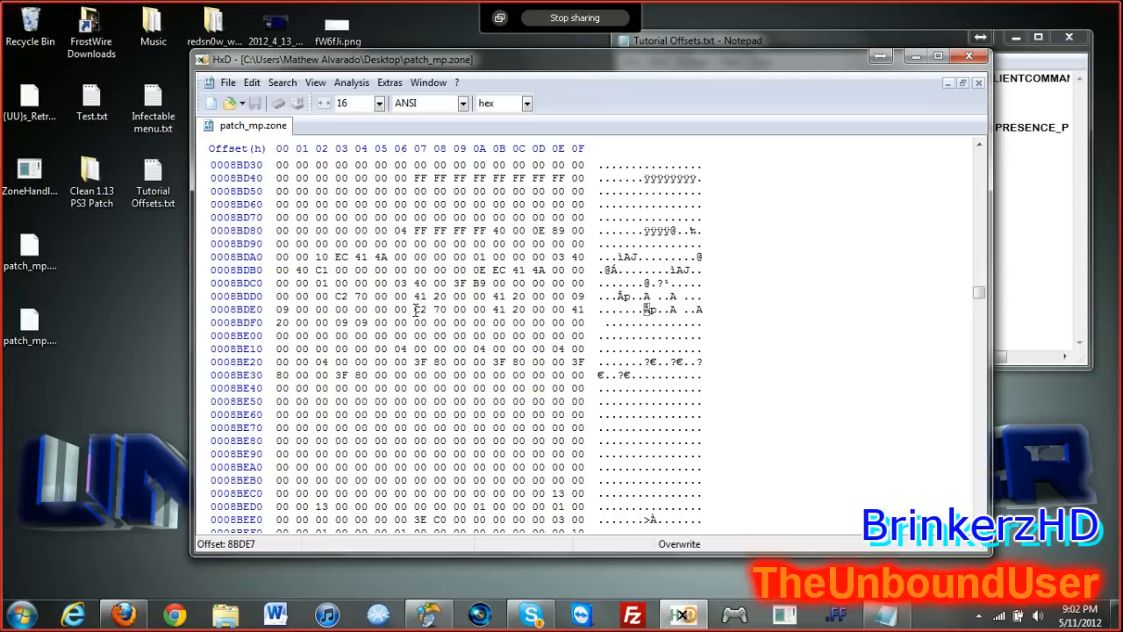
pyautogui.moveTo(420, 309); pyautogui.dragTo(442, 309)
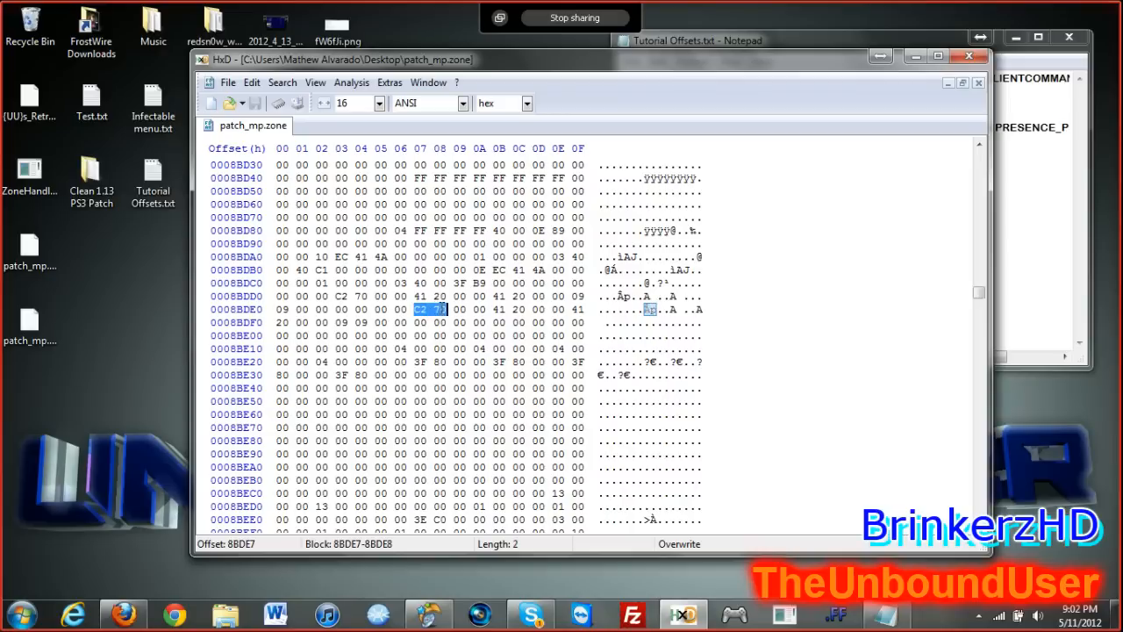
pyautogui.click(419, 309)
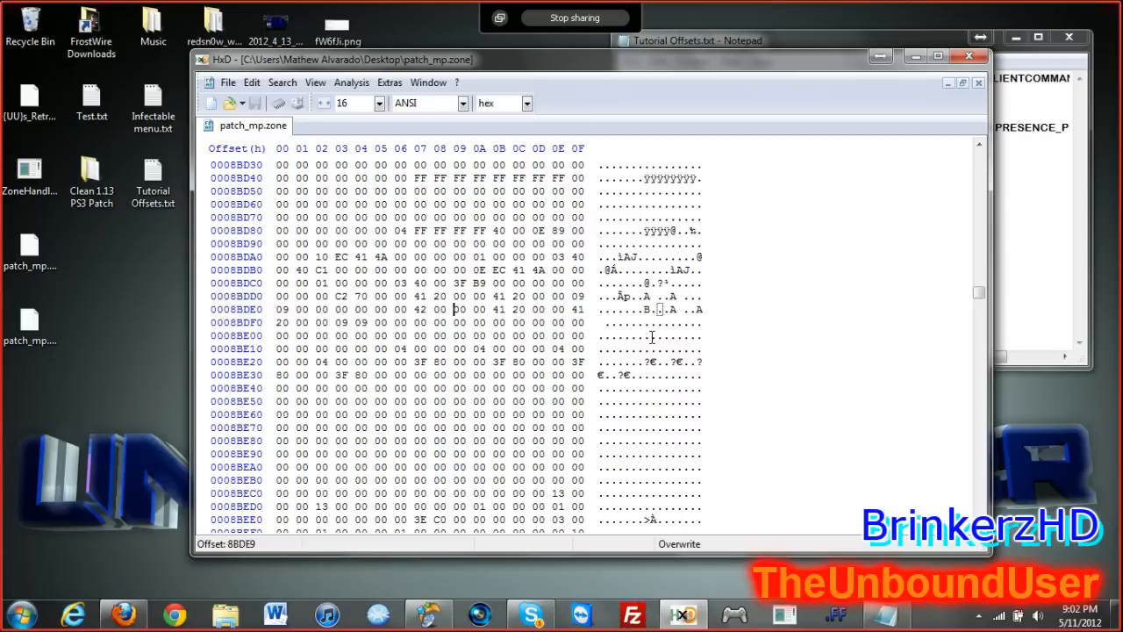
pyautogui.scroll(-3)
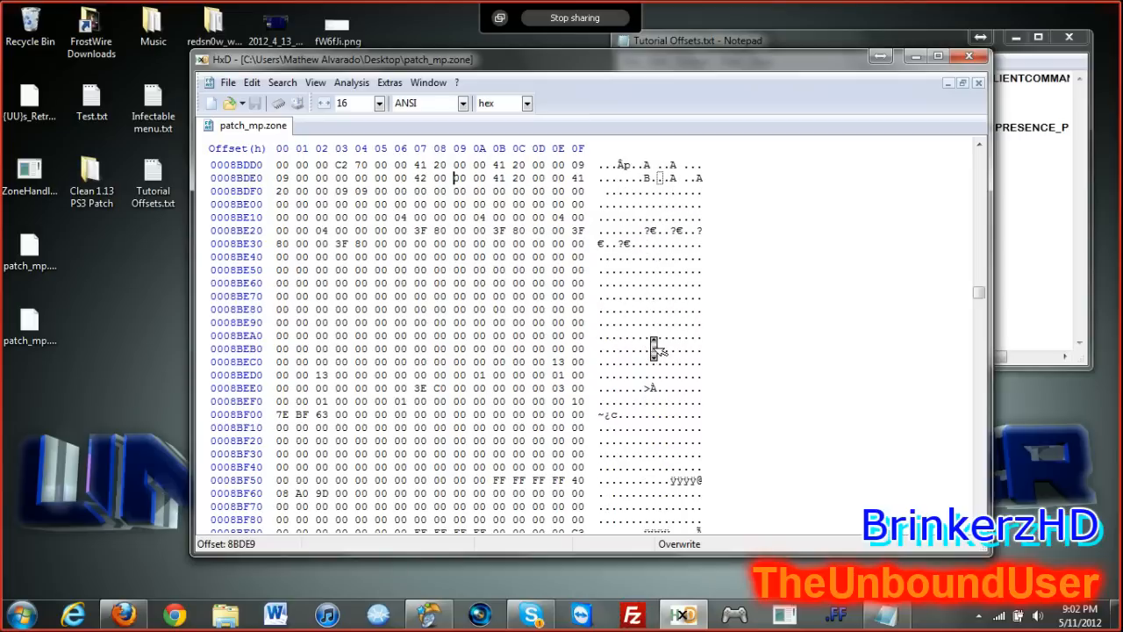
pyautogui.moveTo(529, 347)
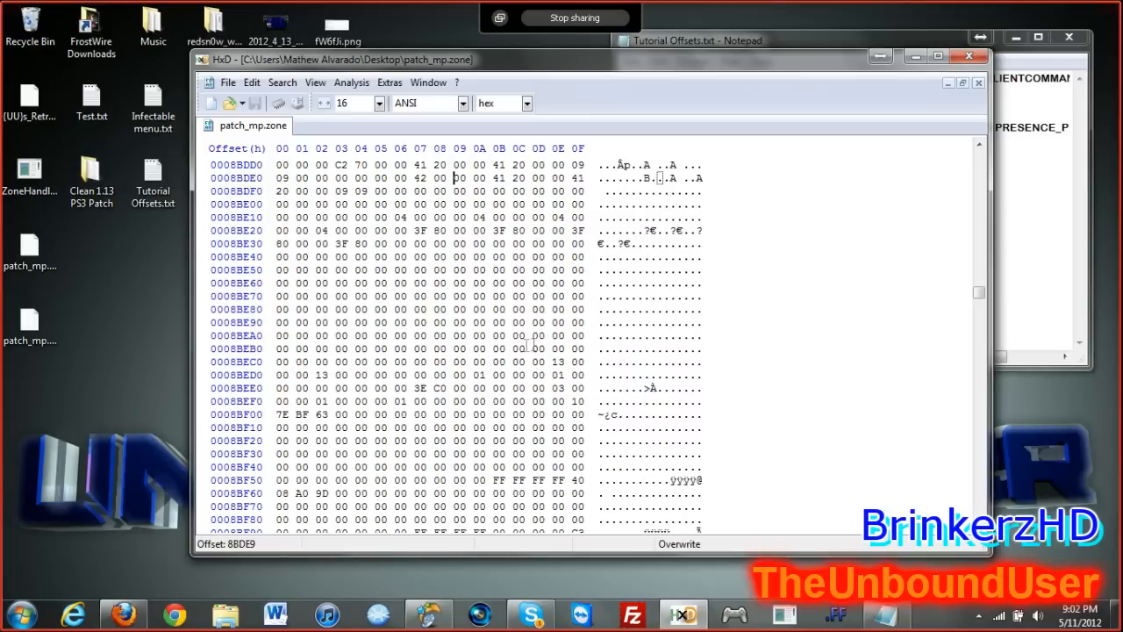
pyautogui.click(551, 361)
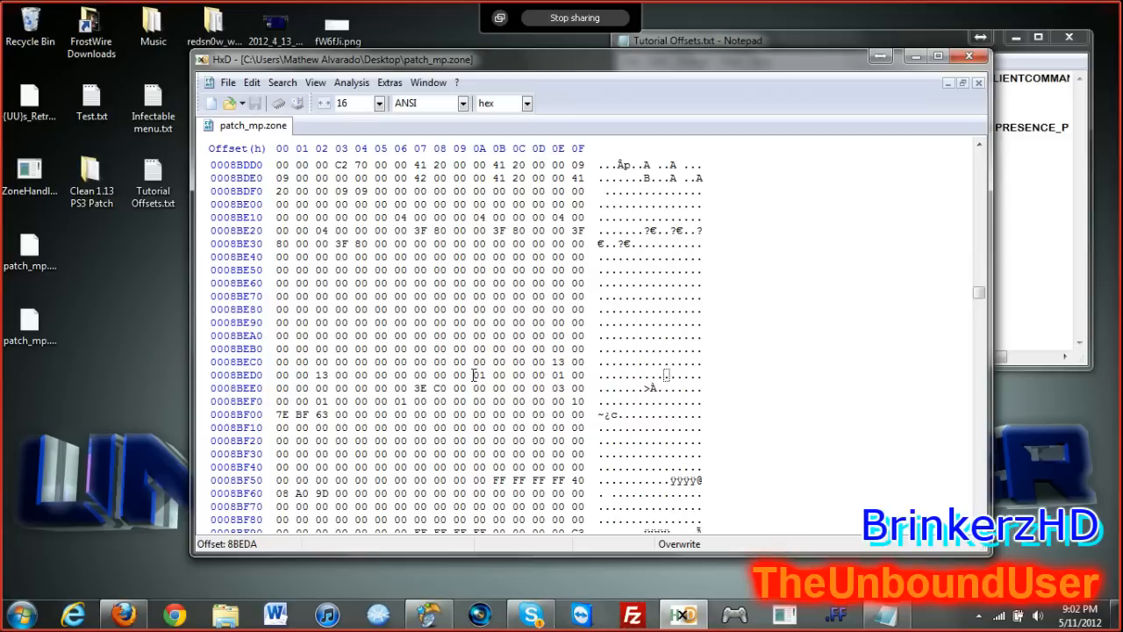
pyautogui.write('56')
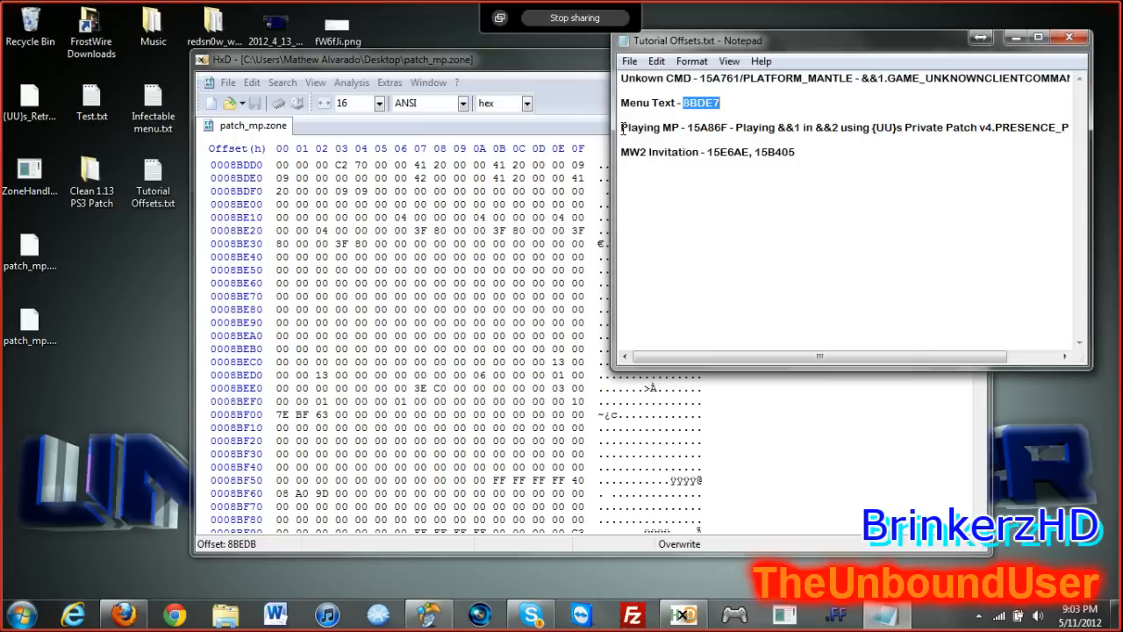
pyautogui.moveTo(556, 68)
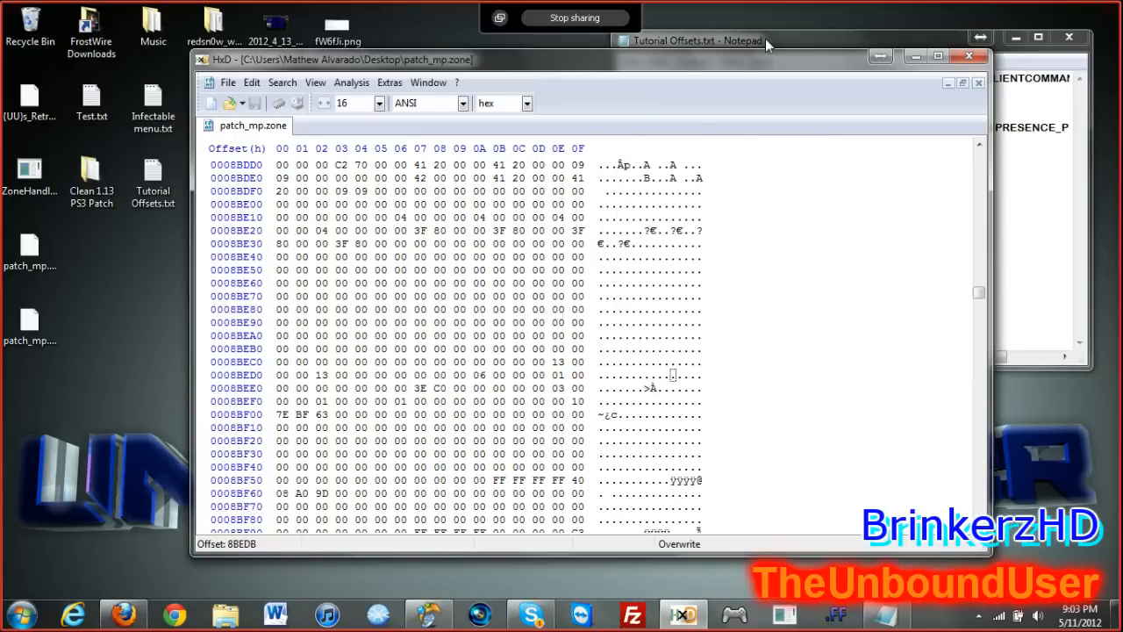
# Step: Copy the Playing MP offset 15A86F from the Notepad notes
pyautogui.click(695, 40)
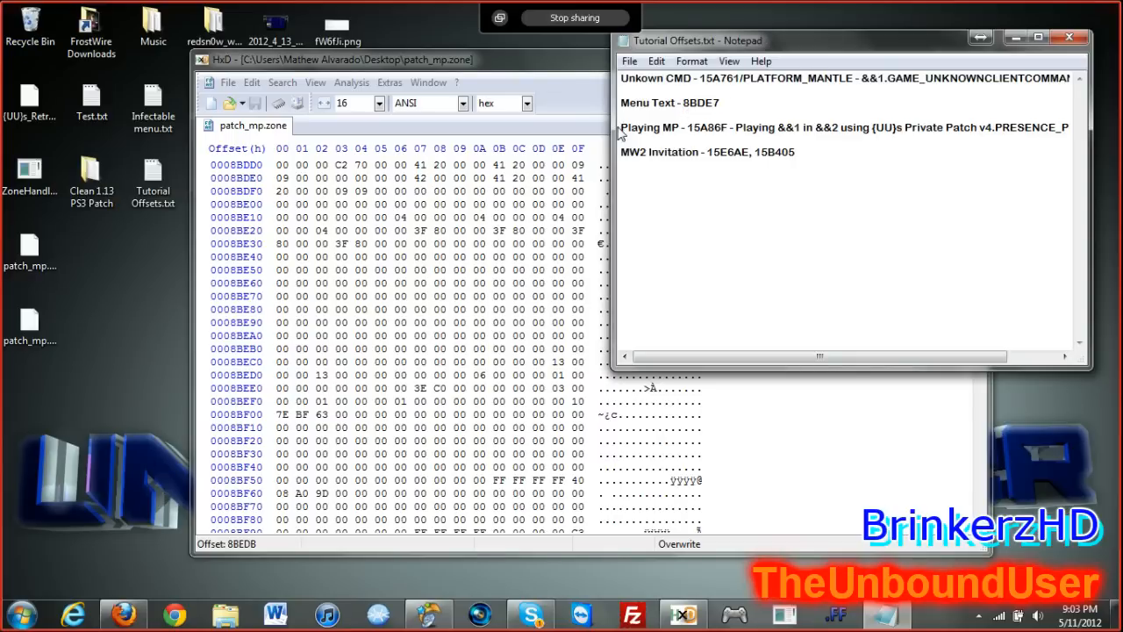
pyautogui.doubleClick(651, 127)
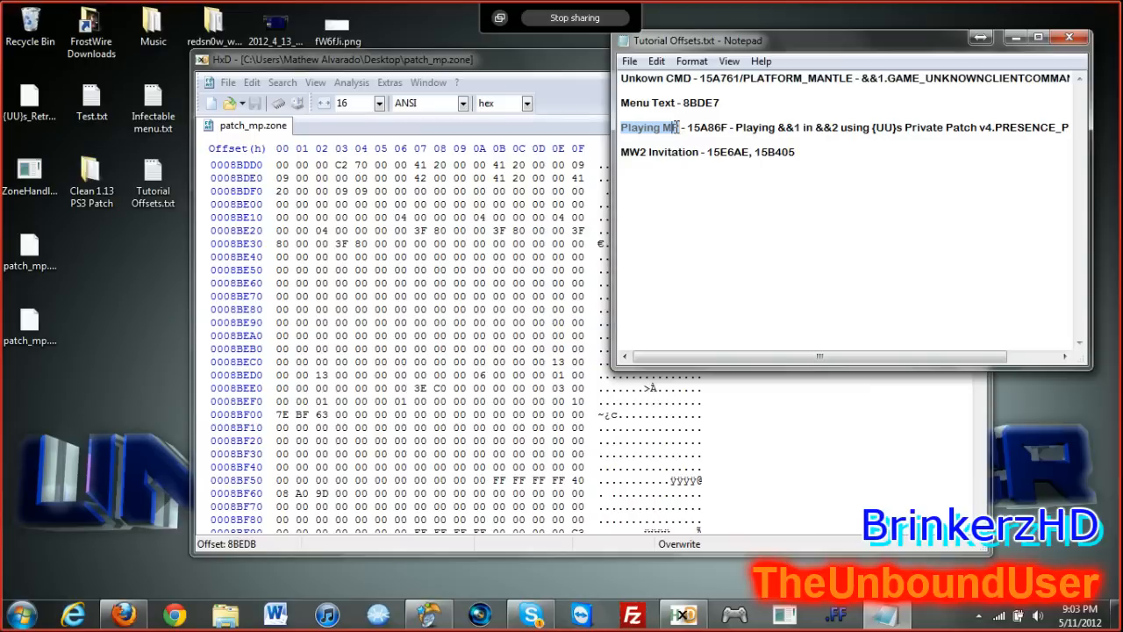
pyautogui.click(677, 128)
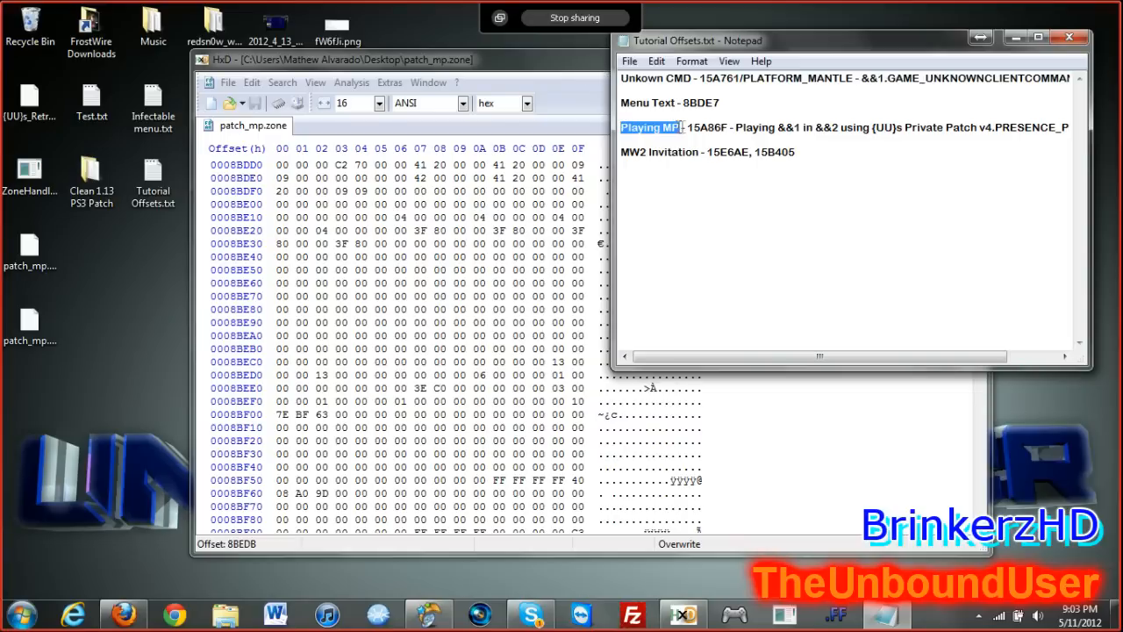
pyautogui.doubleClick(725, 127)
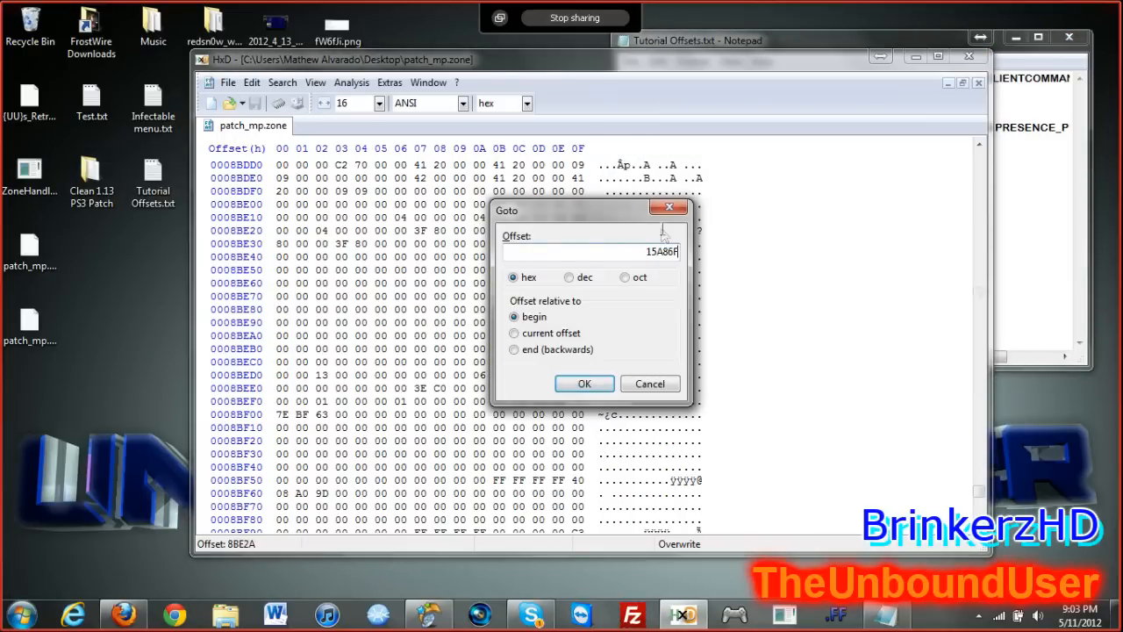
# Step: Jump to 15A86F and overwrite it with the Playing &&1 in &&2 using {UU}s Private Patch v4 text
pyautogui.click(583, 383)
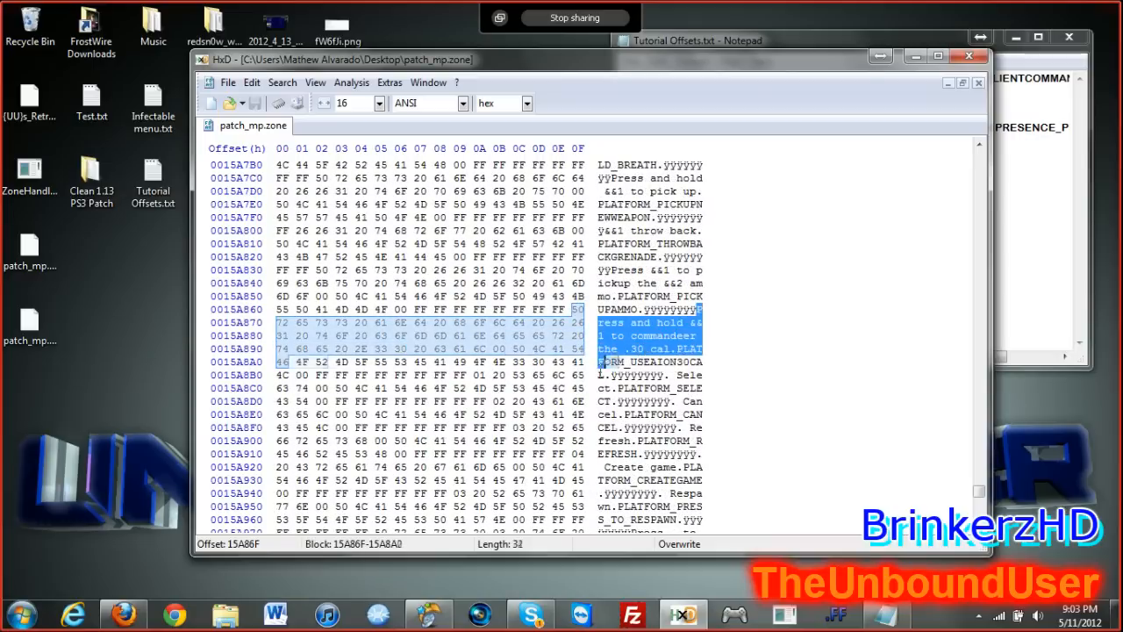
pyautogui.click(728, 40)
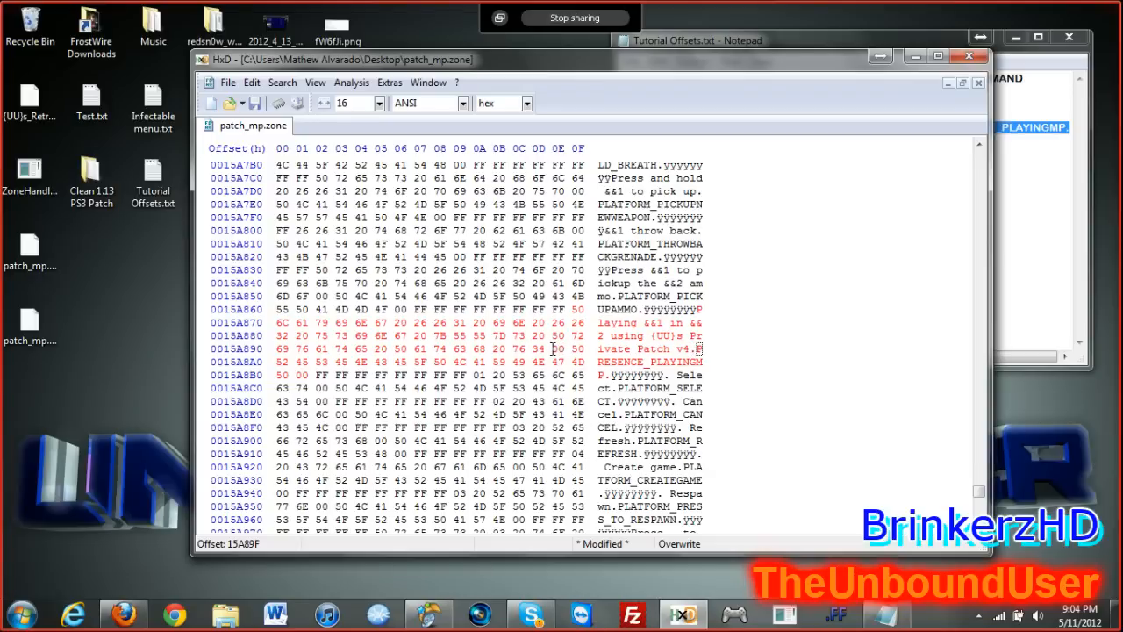
pyautogui.moveTo(647, 350)
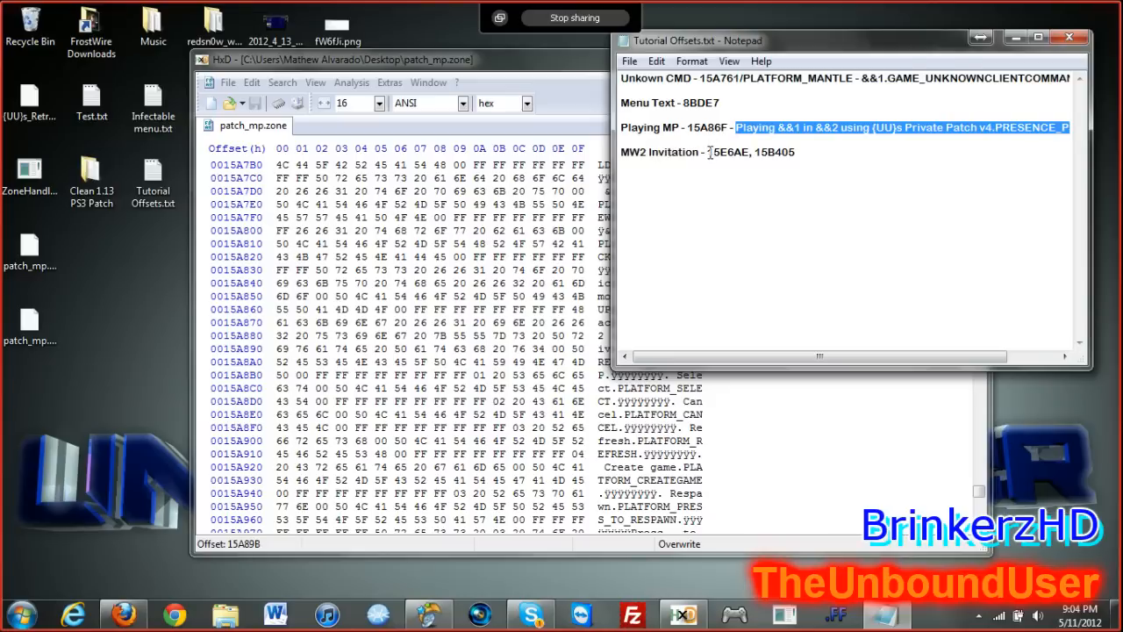
# Step: Copy the MW2 Invitation offset 15E6AE and scroll through the invite strings
pyautogui.doubleClick(728, 152)
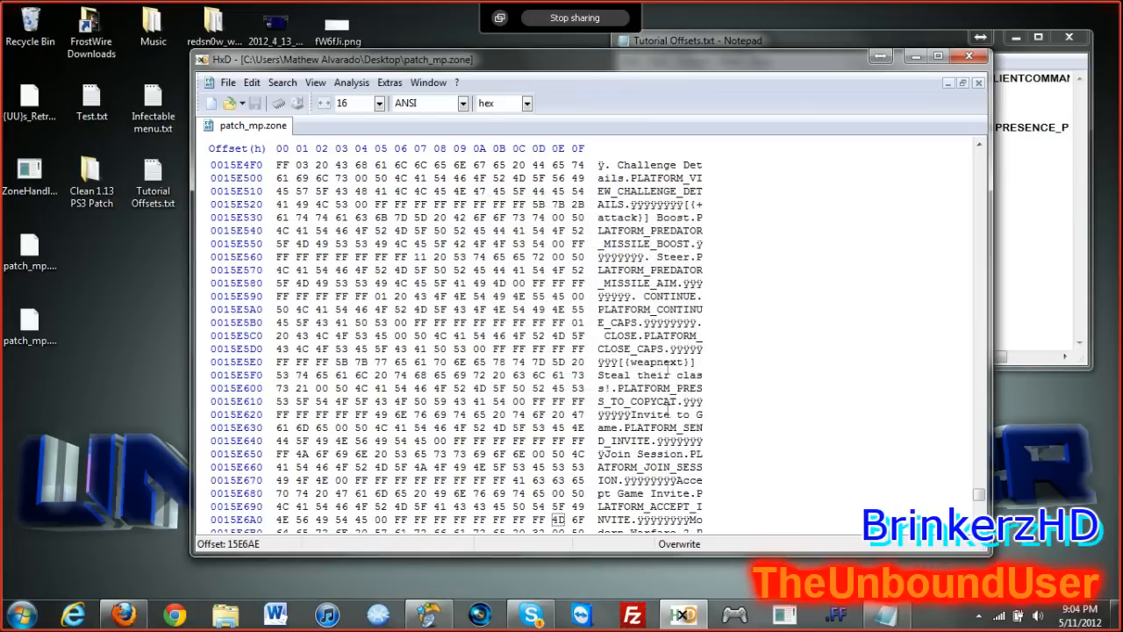
pyautogui.scroll(-3)
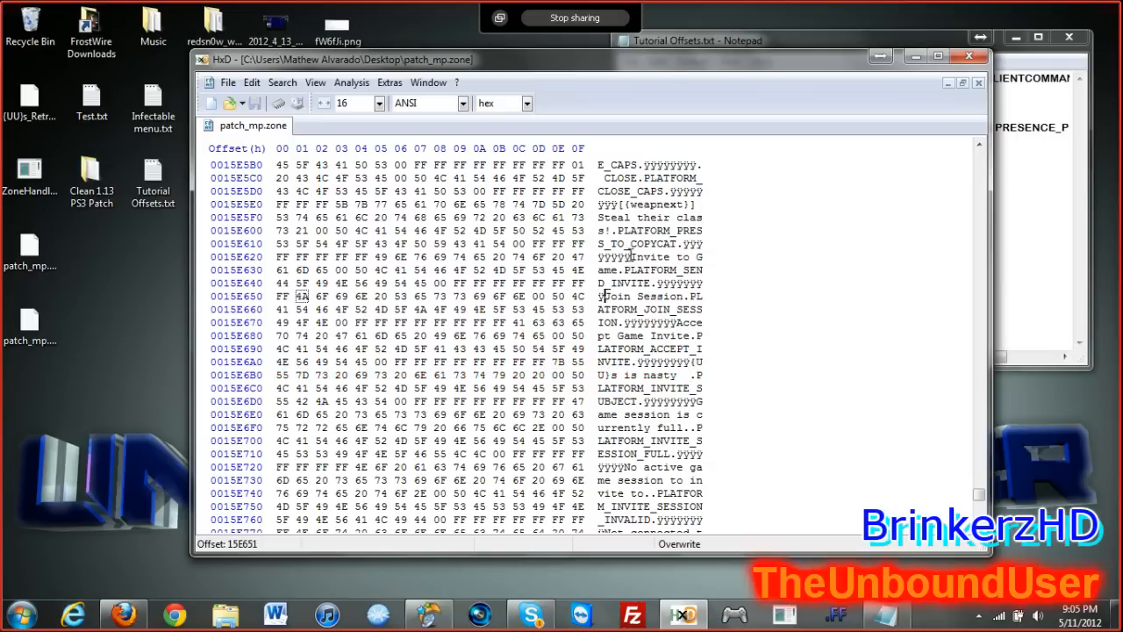
# Step: Overwrite part of the Invite to Game wording with 'The Fag'
pyautogui.moveTo(632, 256); pyautogui.dragTo(601, 270)
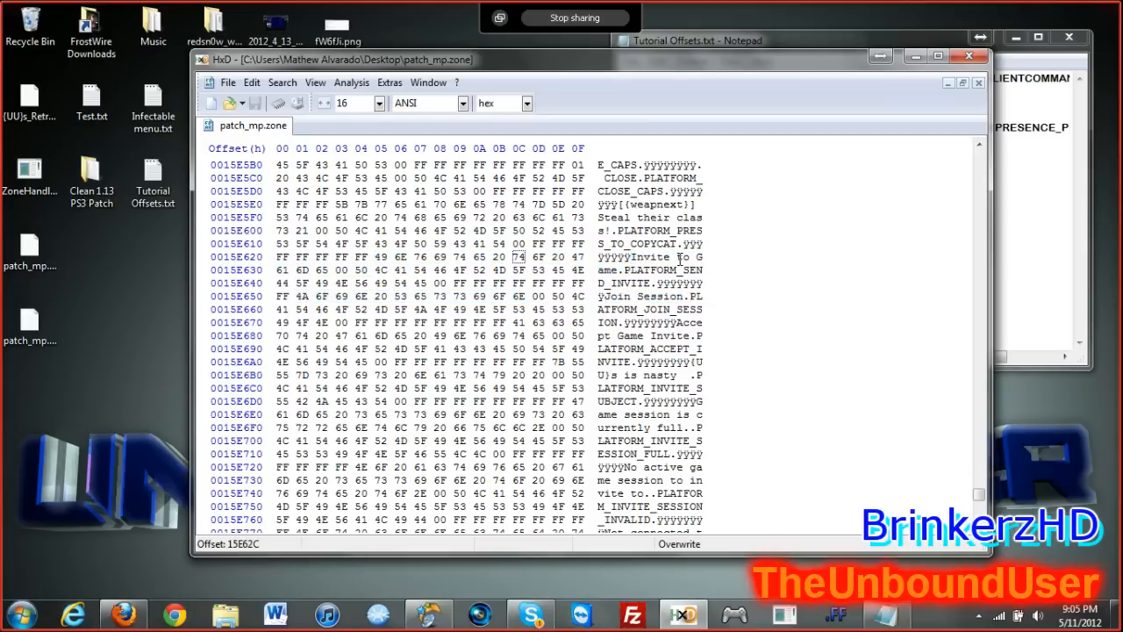
pyautogui.write('The Fag')
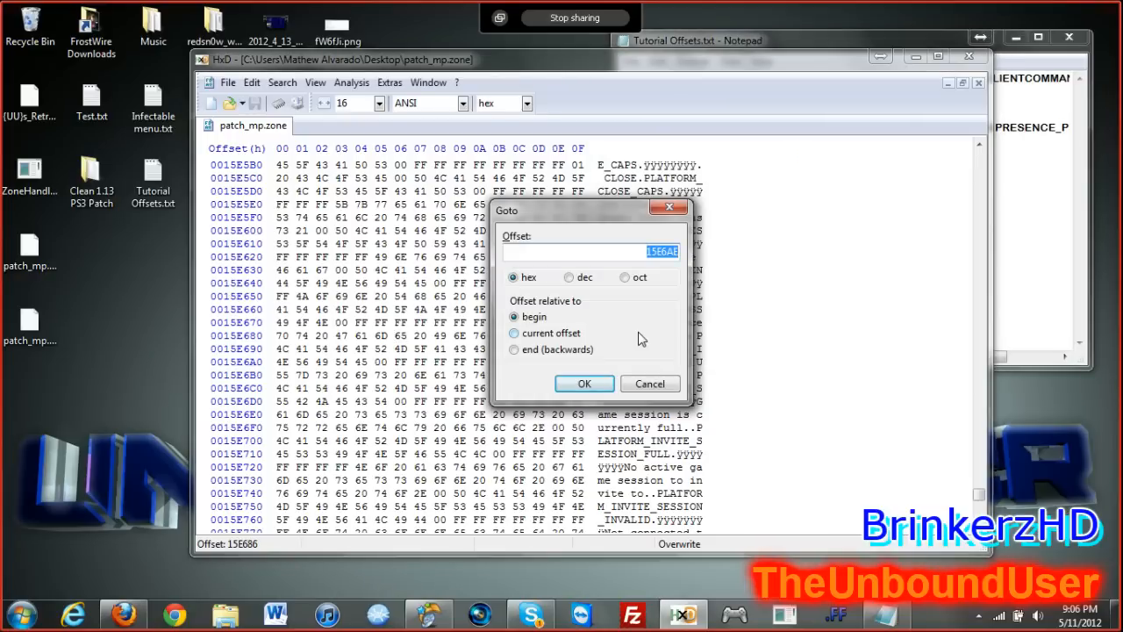
# Step: Jump to the entered offset and select the next invite message for overwriting
pyautogui.click(584, 383)
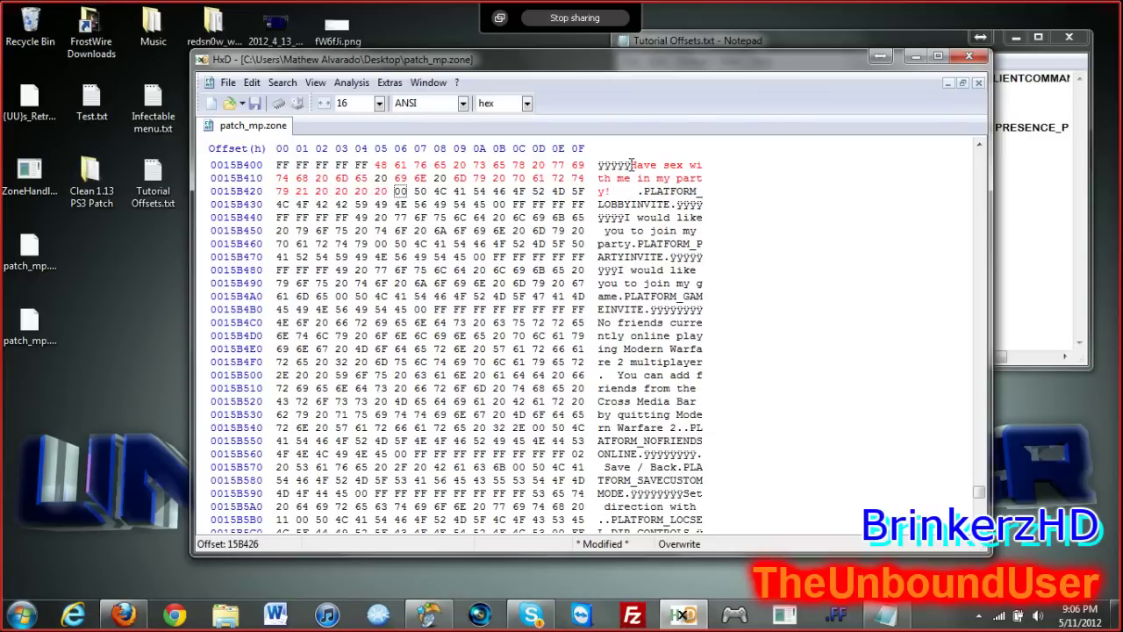
pyautogui.moveTo(600, 164); pyautogui.dragTo(614, 191)
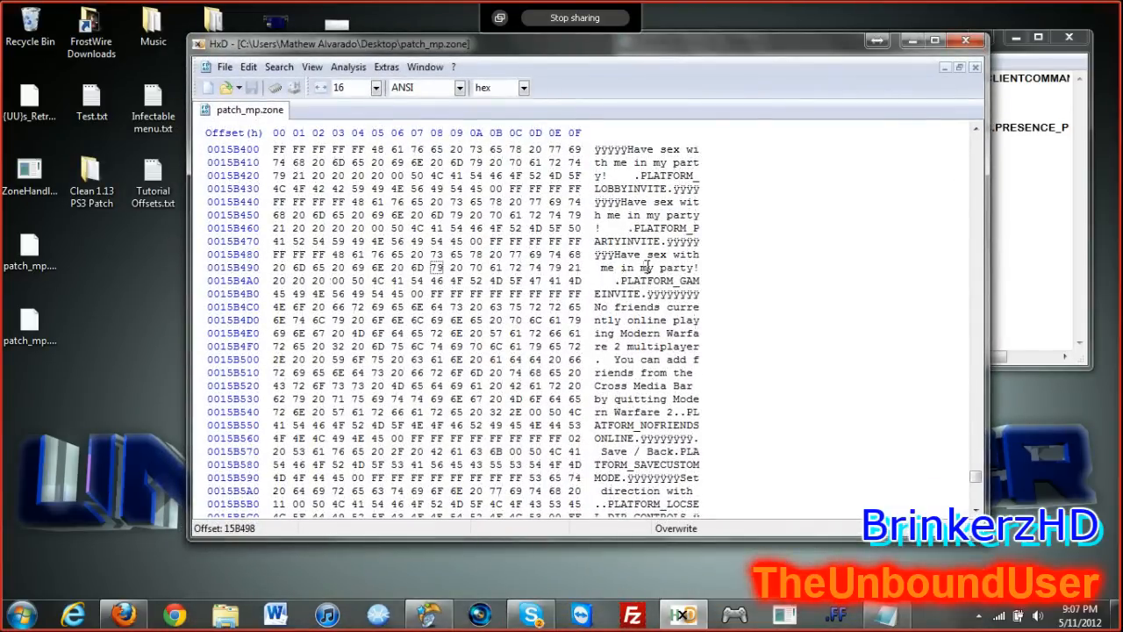
# Step: Open patch_mp.ff from the desktop's Clean 1.13 PS3 Patch folder in PS3 FastFile Editor
pyautogui.scroll(3)
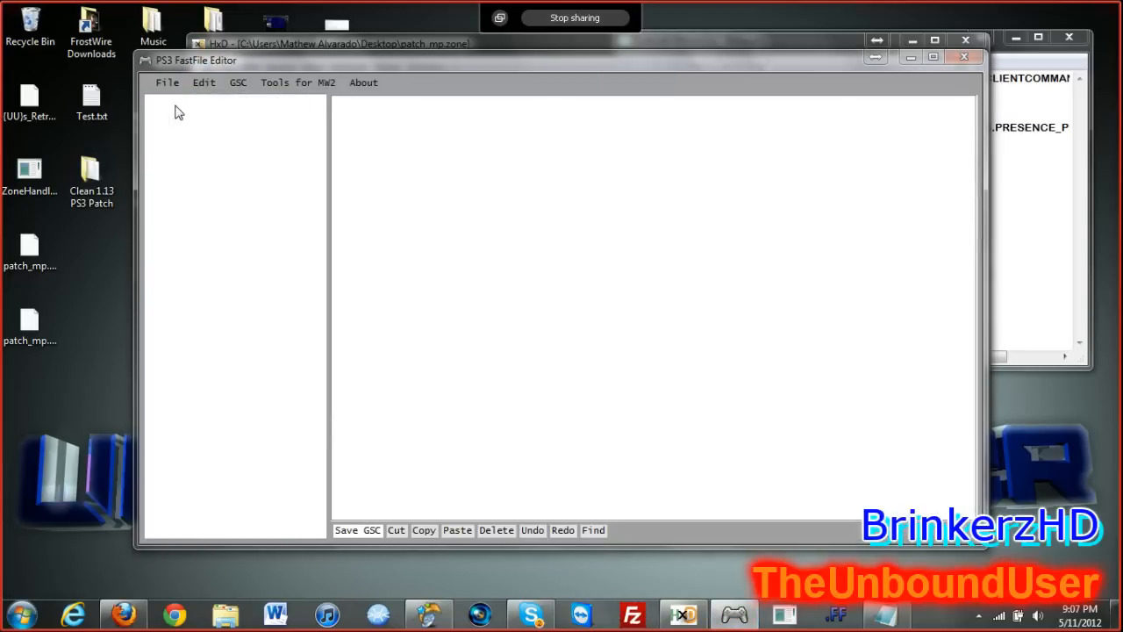
pyautogui.click(166, 82)
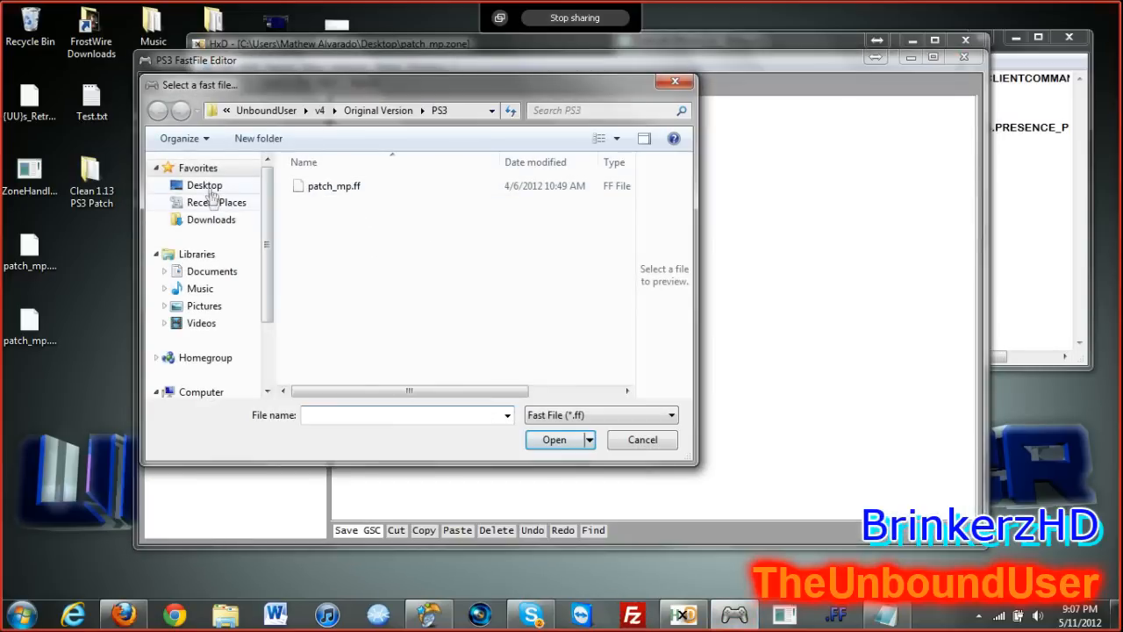
pyautogui.click(204, 184)
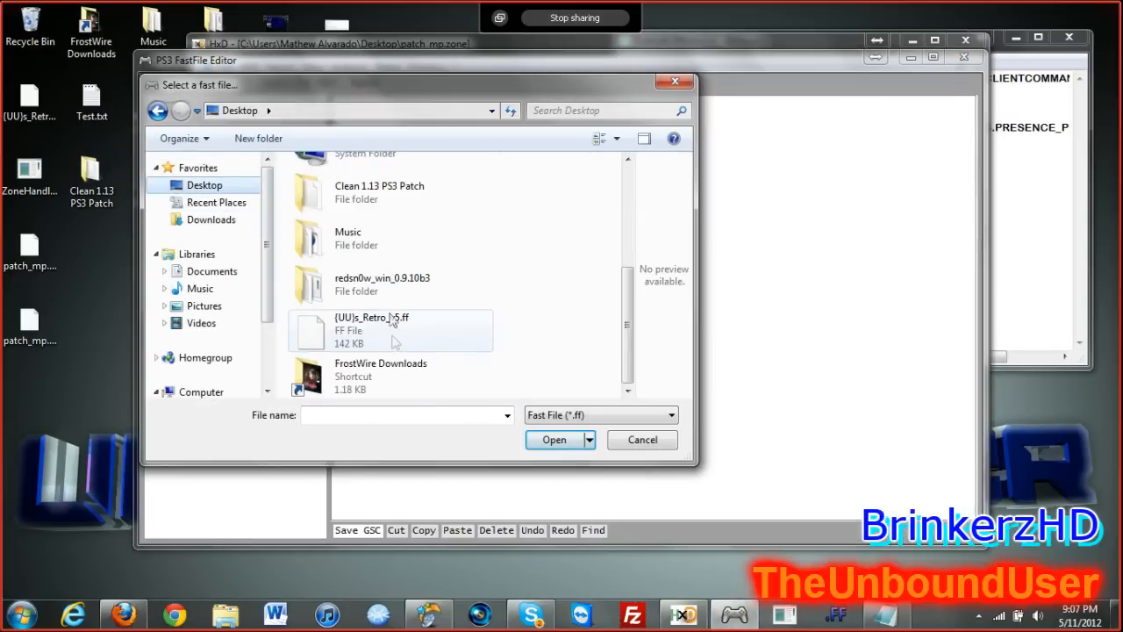
pyautogui.click(554, 440)
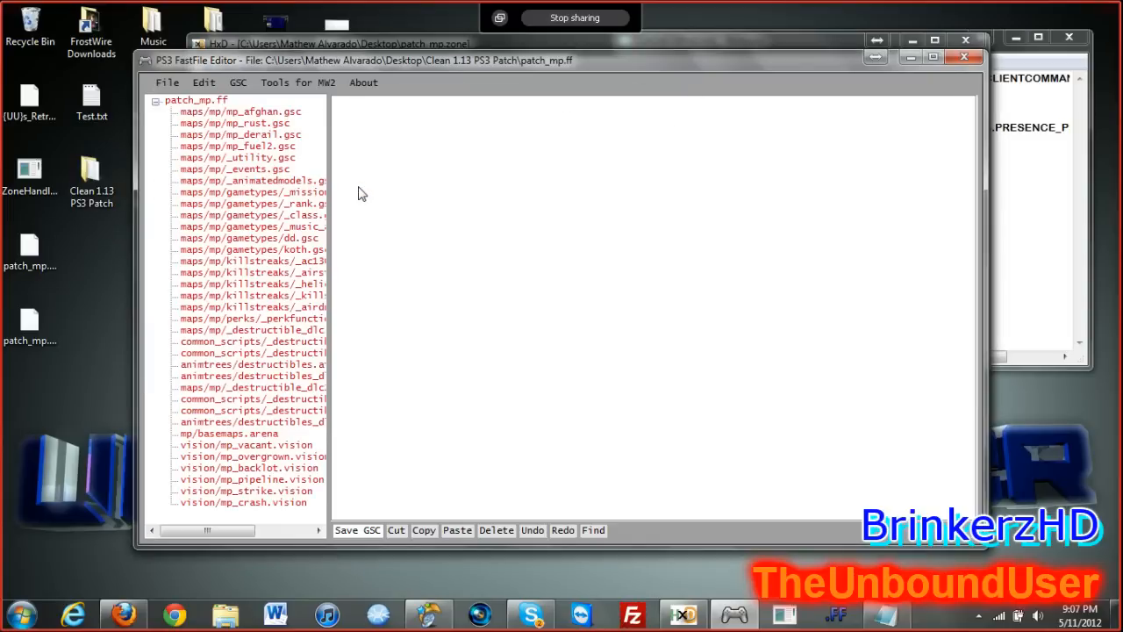
pyautogui.moveTo(243, 124)
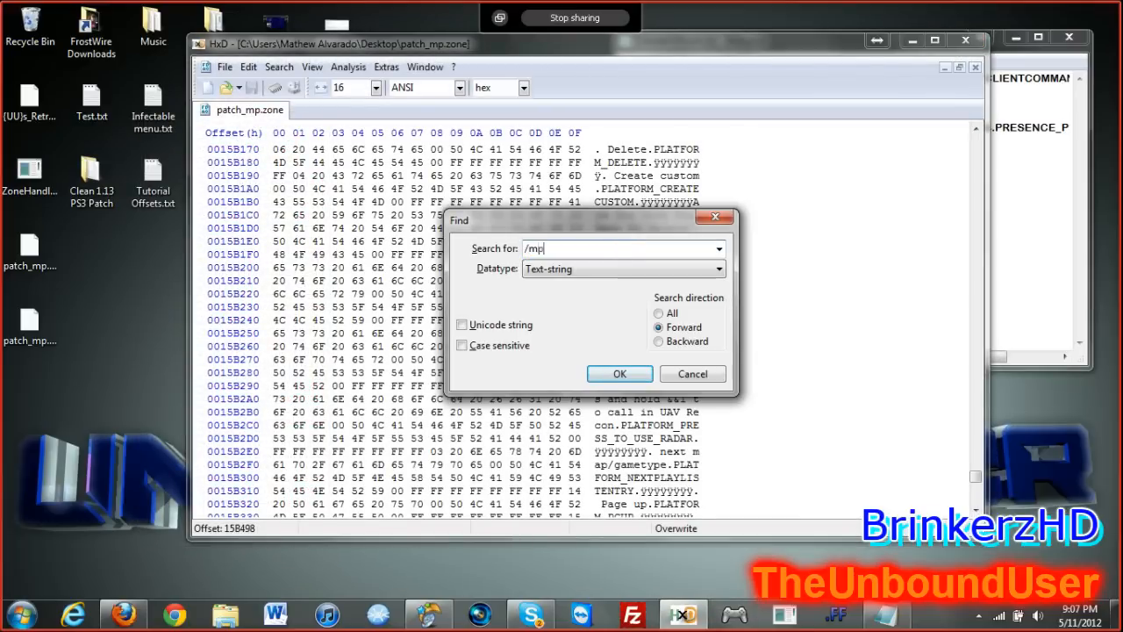
# Step: Search patch_mp.zone for '/mp_af' and scroll to the mp_afghan.gsc entry near offset 6C405
pyautogui.write('_af')
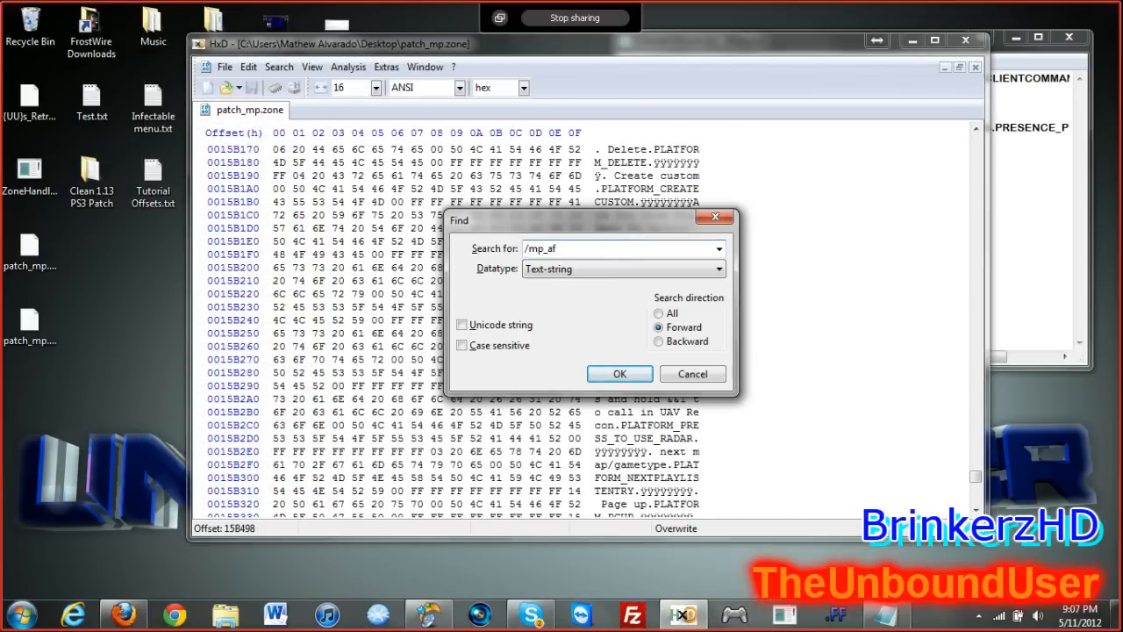
pyautogui.click(620, 374)
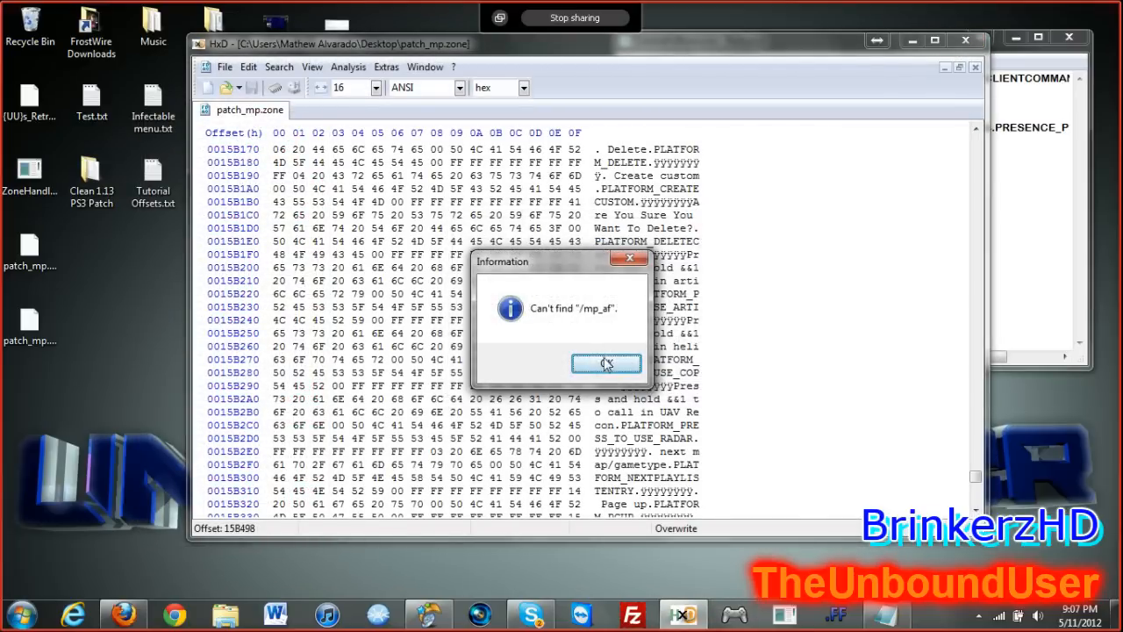
pyautogui.click(605, 364)
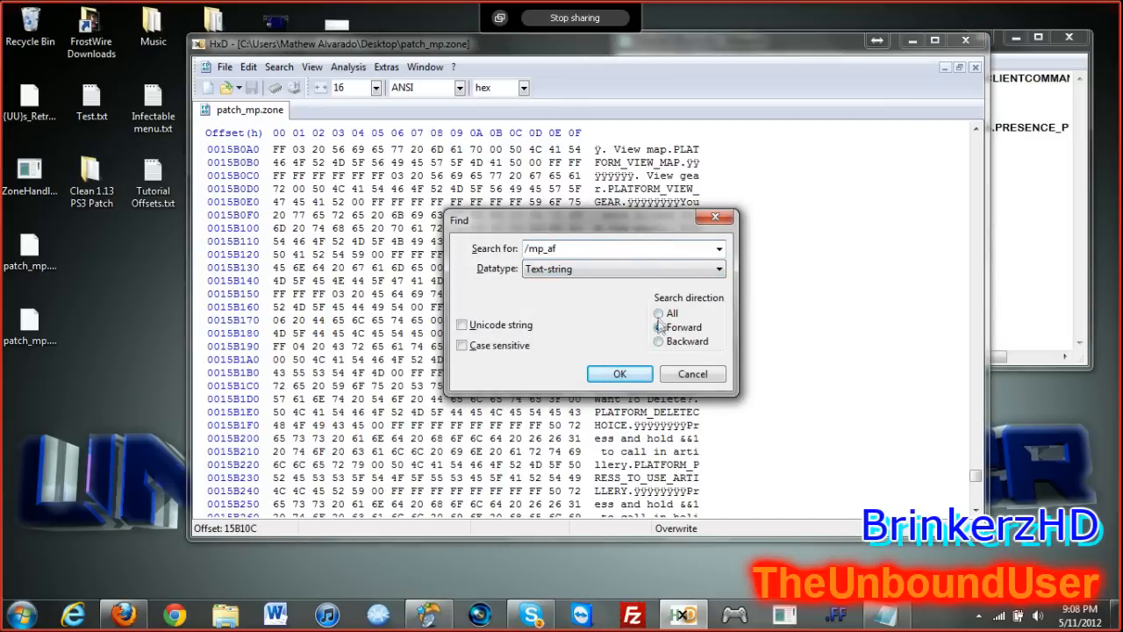
pyautogui.click(620, 374)
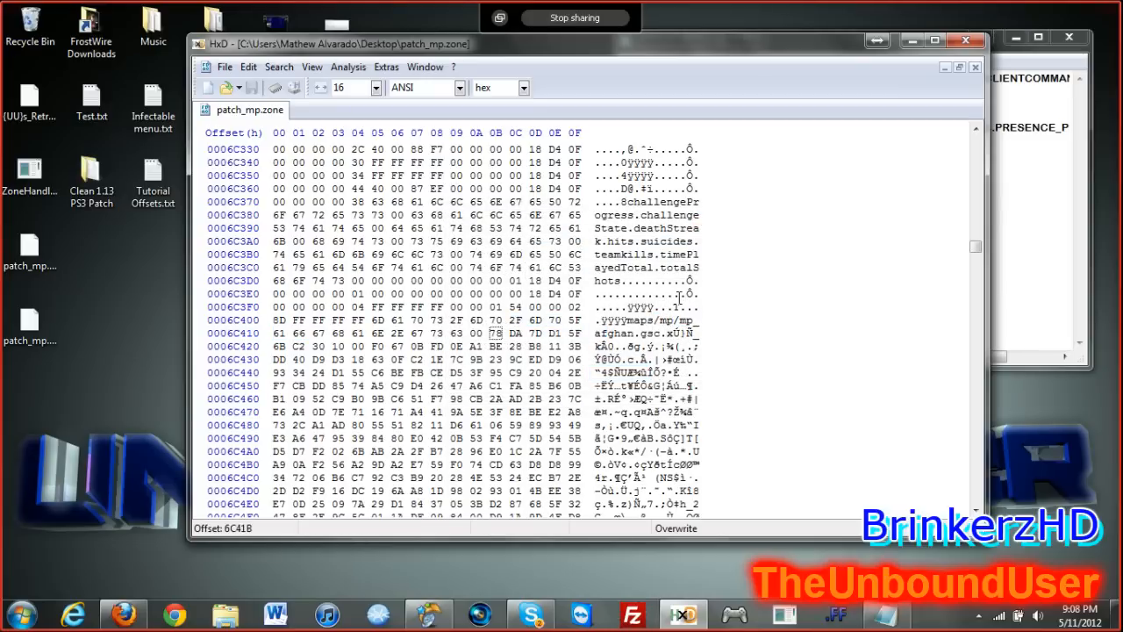
pyautogui.scroll(-3)
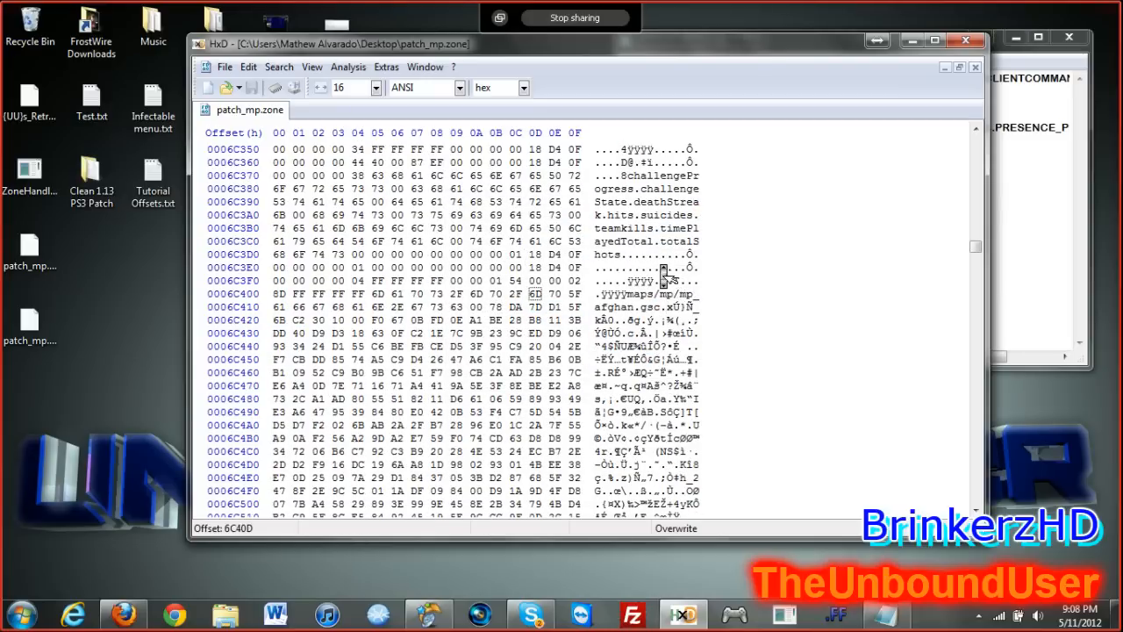
pyautogui.scroll(-3)
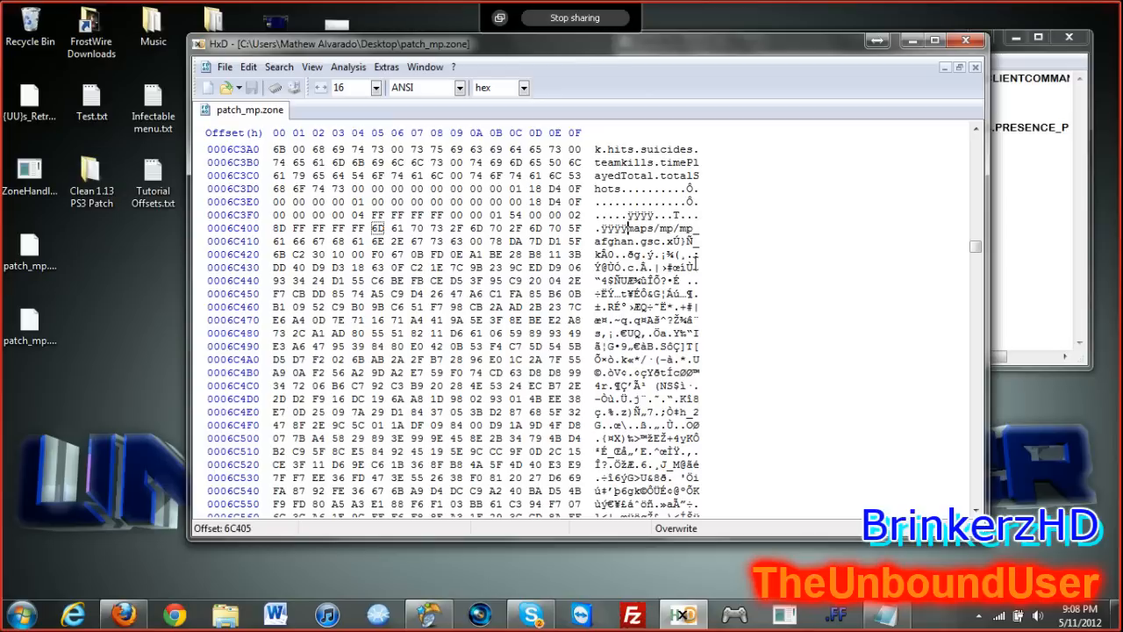
# Step: Overwrite maps/mp/mp_afghan with the {UU}_&_BrinkerzHD name bytes in patch_mp.zone
pyautogui.write('7B 55 55 7D 5F 26 5F 42 72 69 6E')
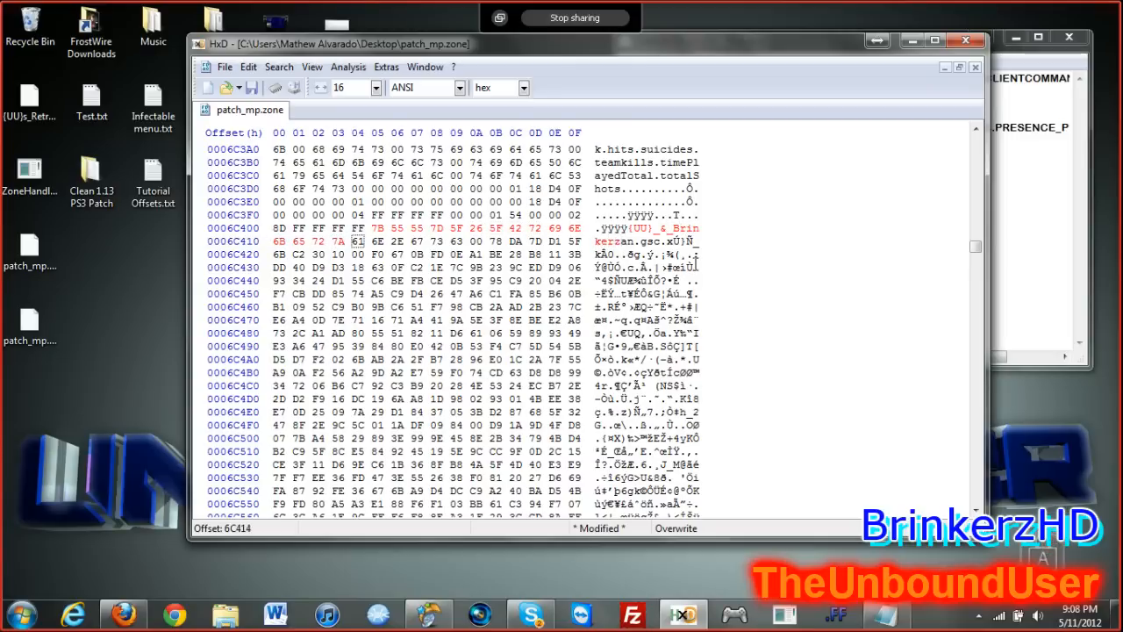
pyautogui.write('HD')
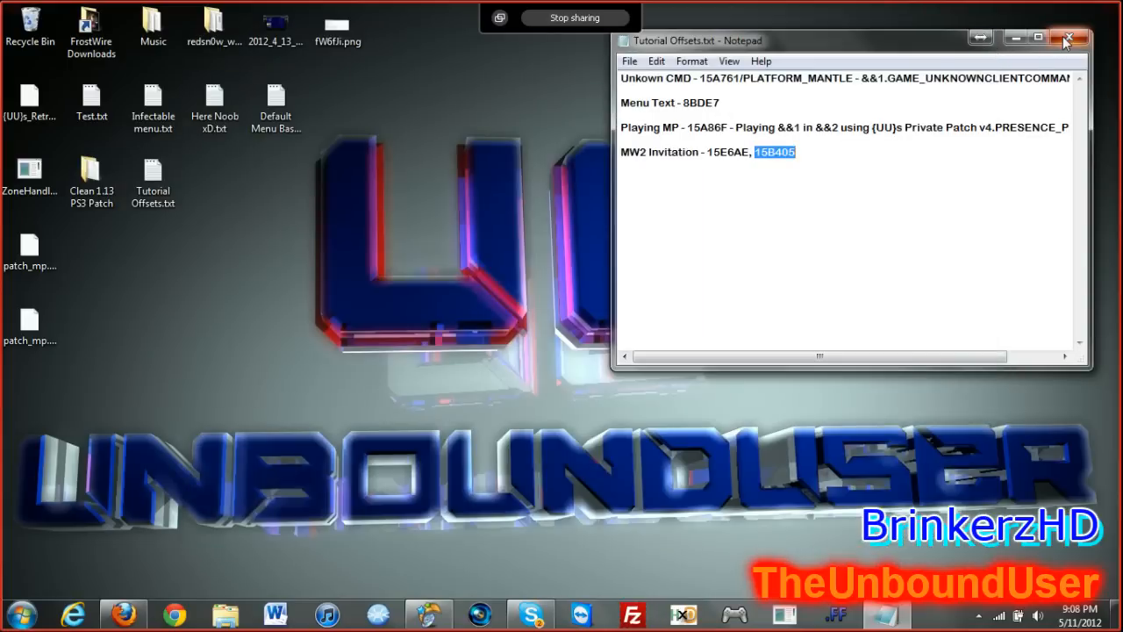
# Step: Close the offsets Notepad and launch Zone Handler from the desktop icon
pyautogui.click(1068, 33)
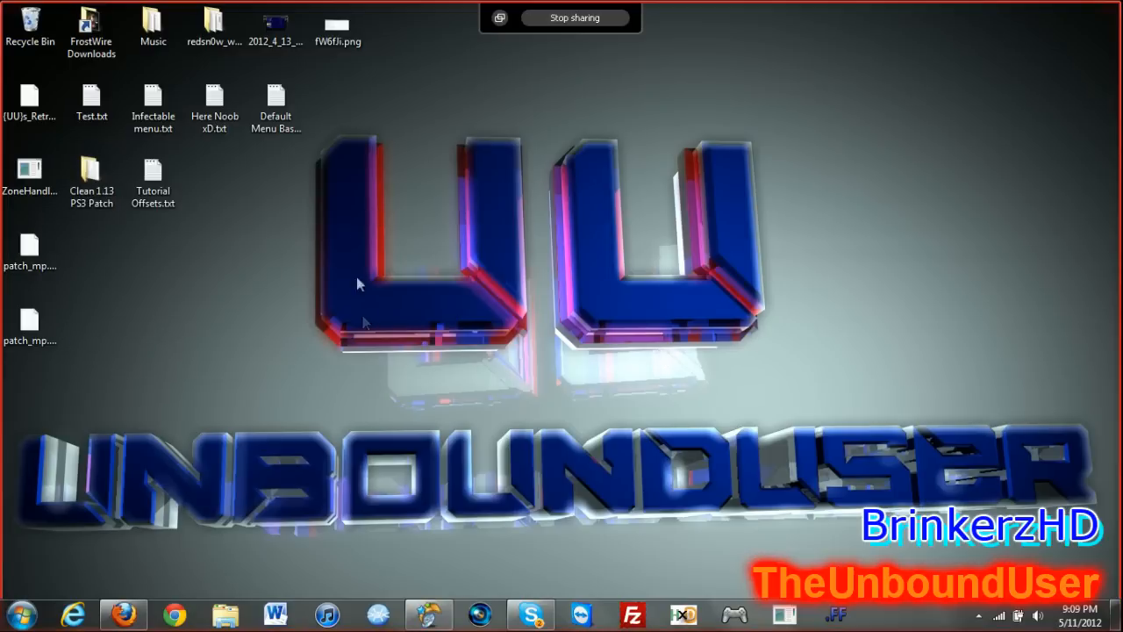
pyautogui.moveTo(112, 278)
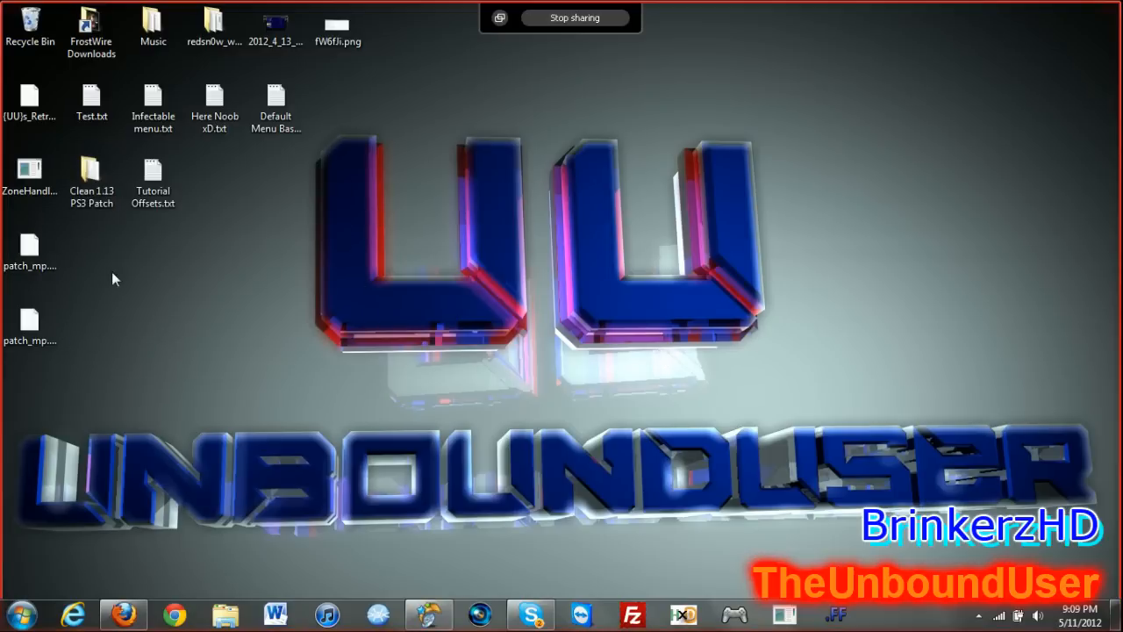
pyautogui.click(28, 171)
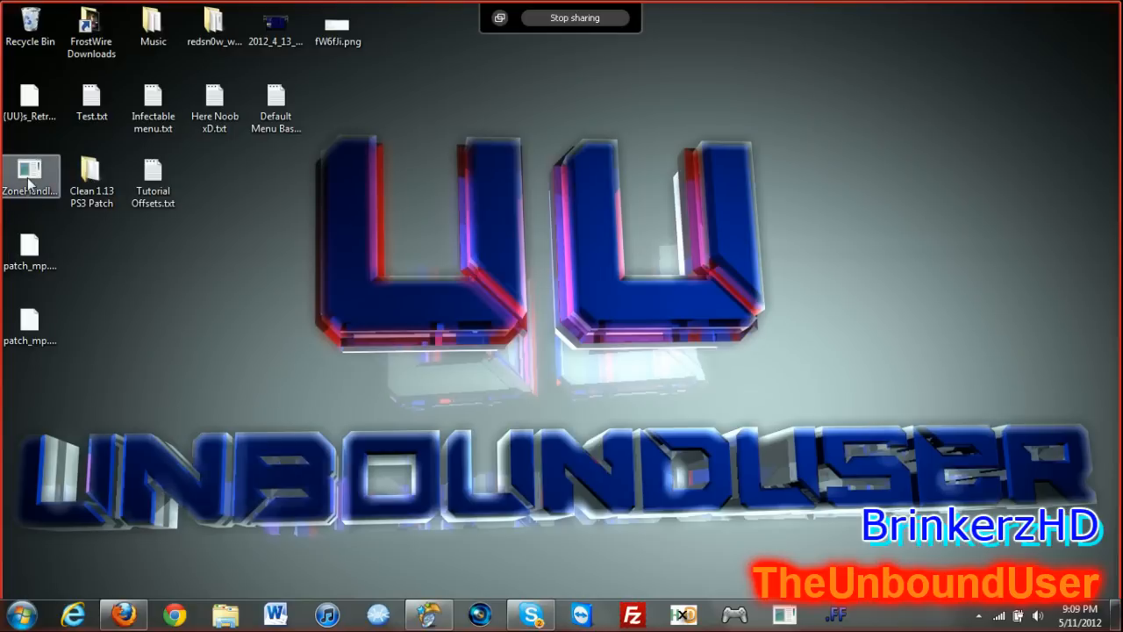
pyautogui.doubleClick(30, 167)
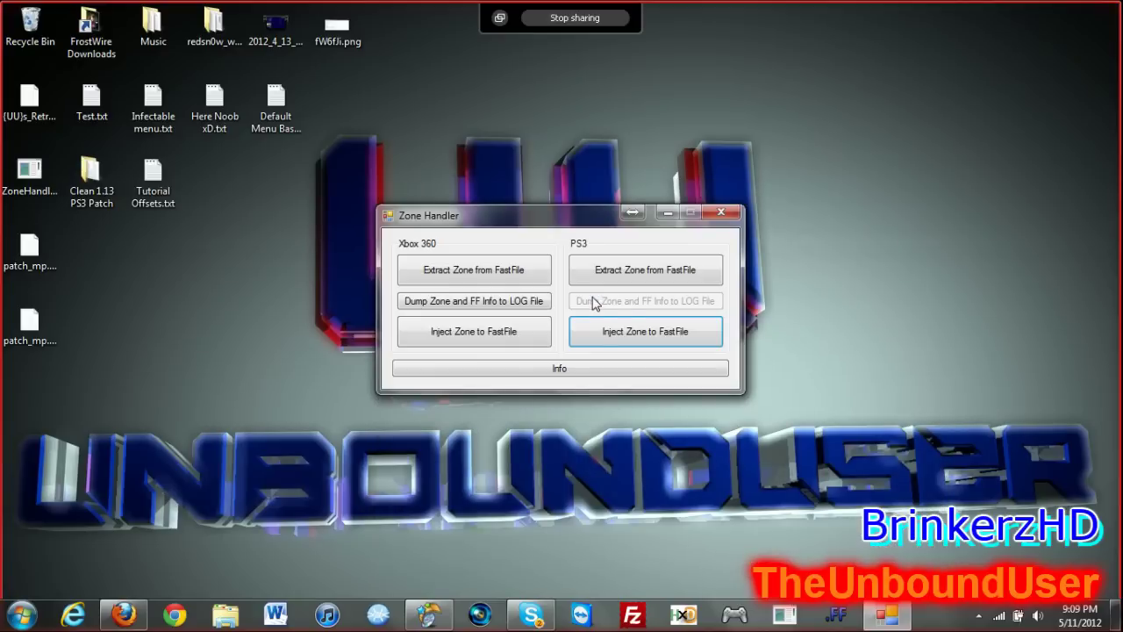
# Step: Inject the edited zone into the PS3 patch_mp.ff and delete the two leftover patch_mp files
pyautogui.click(646, 332)
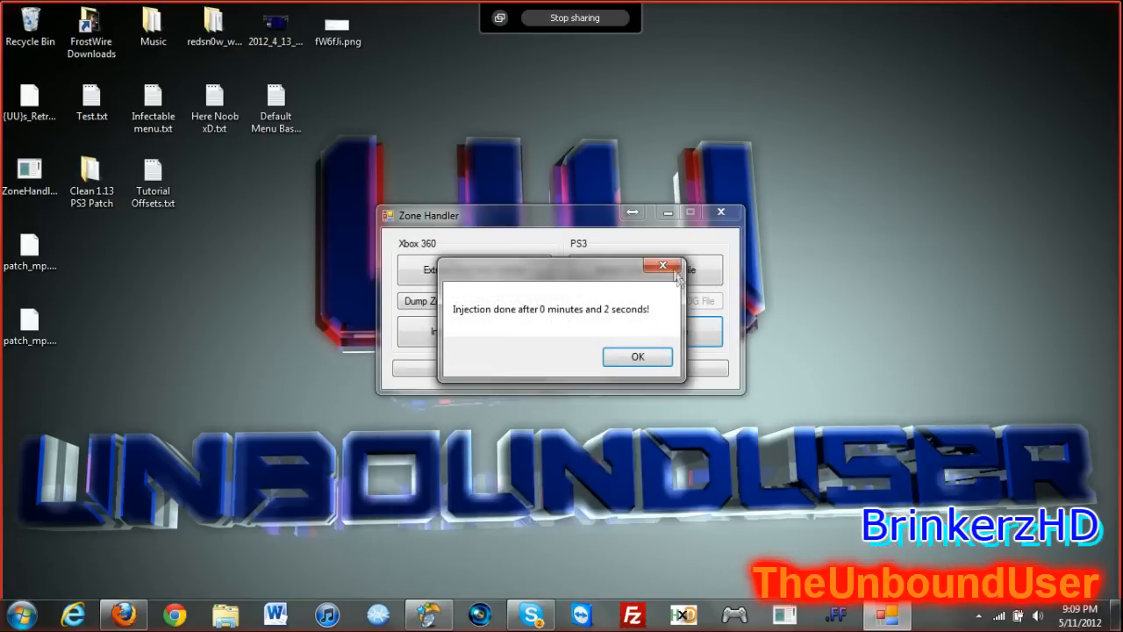
pyautogui.click(637, 356)
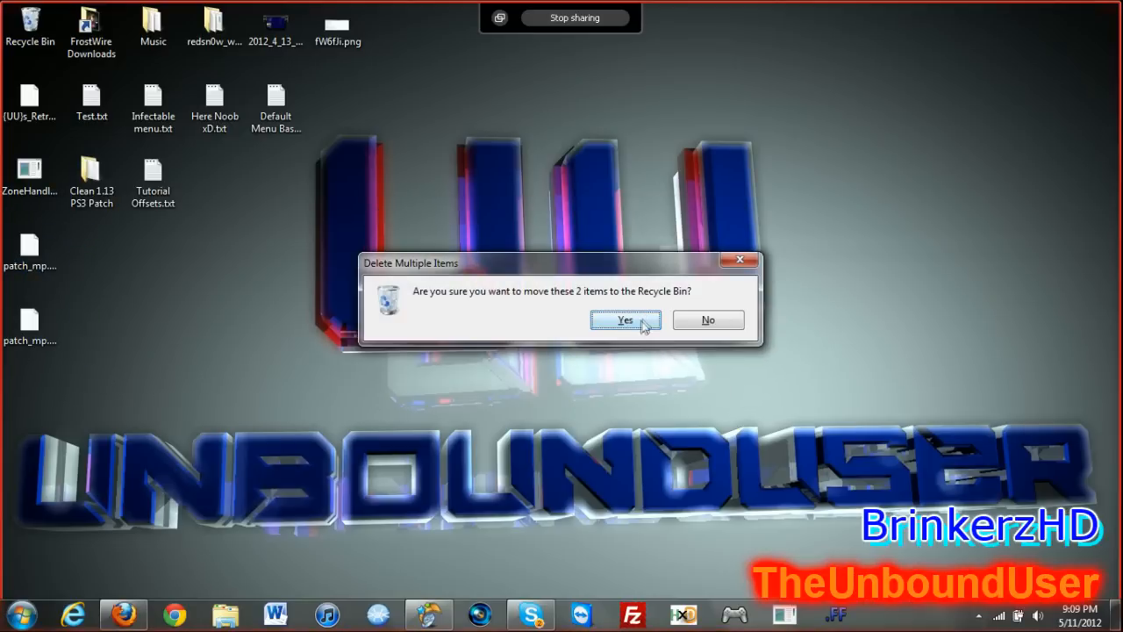
pyautogui.click(625, 319)
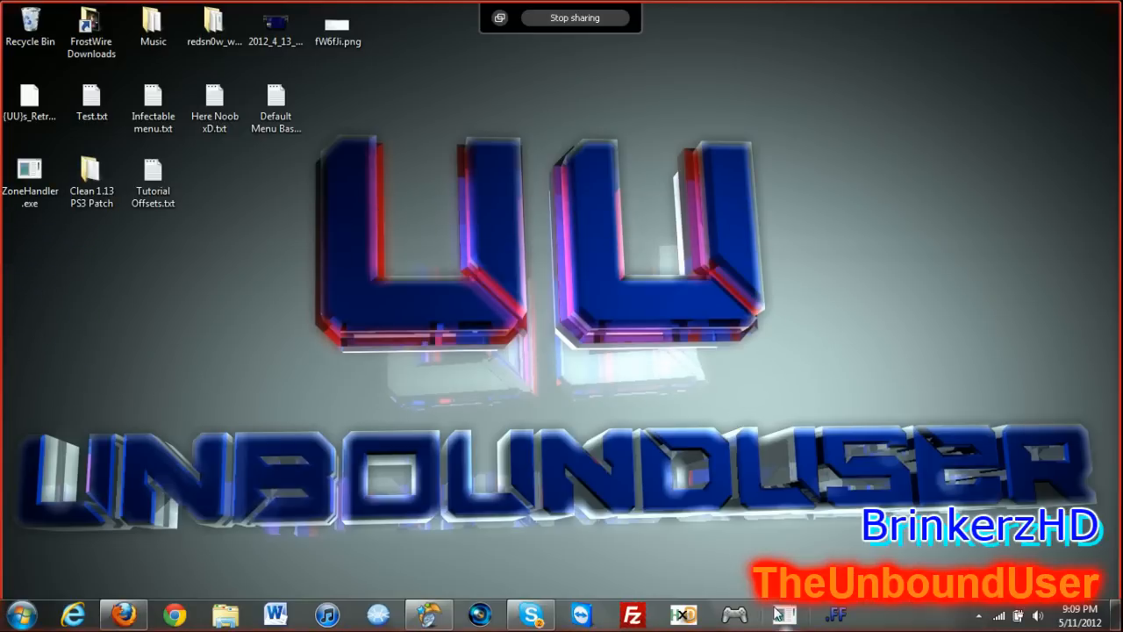
# Step: Reload patch_mp.ff, confirm {UU}_&_BrinkerzHD.gsc tops the GSC list, then close the editor
pyautogui.click(179, 82)
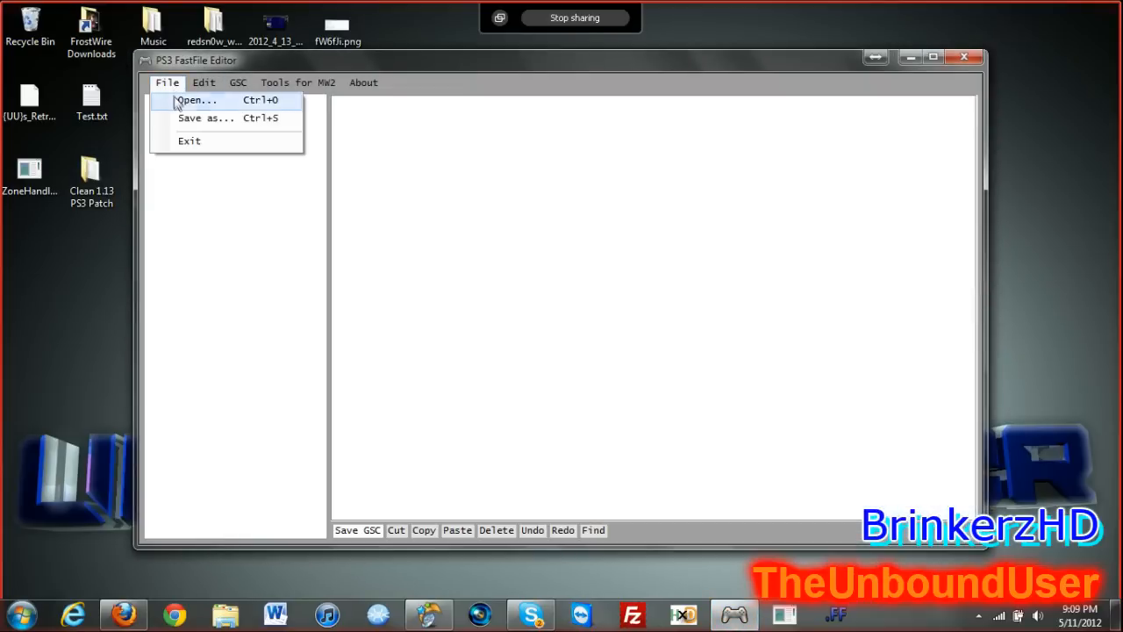
pyautogui.click(196, 99)
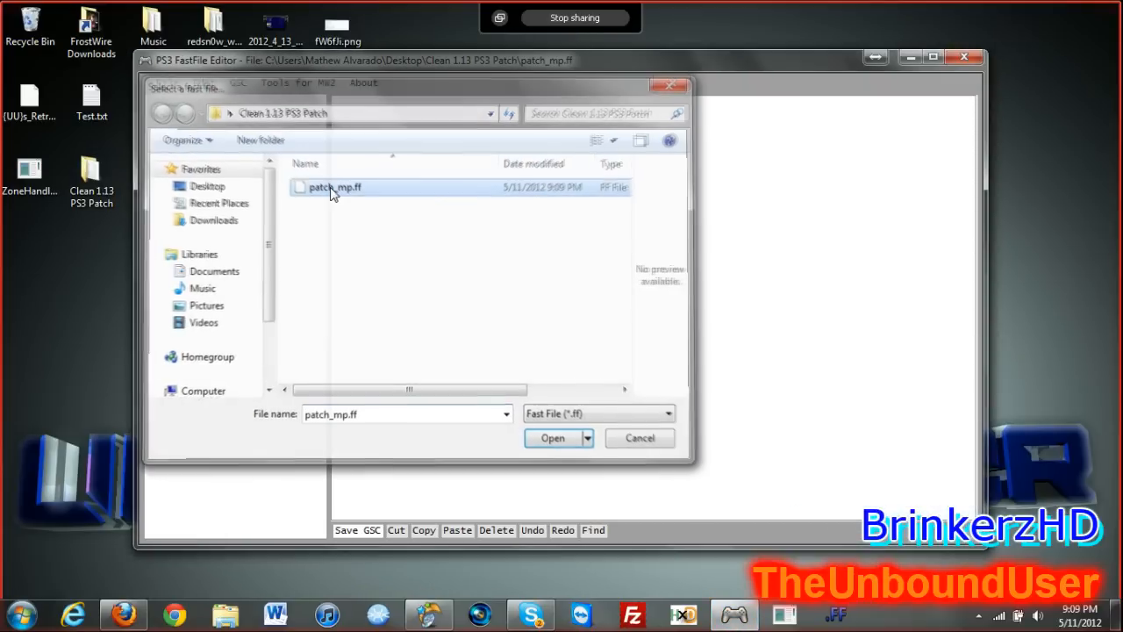
pyautogui.click(550, 437)
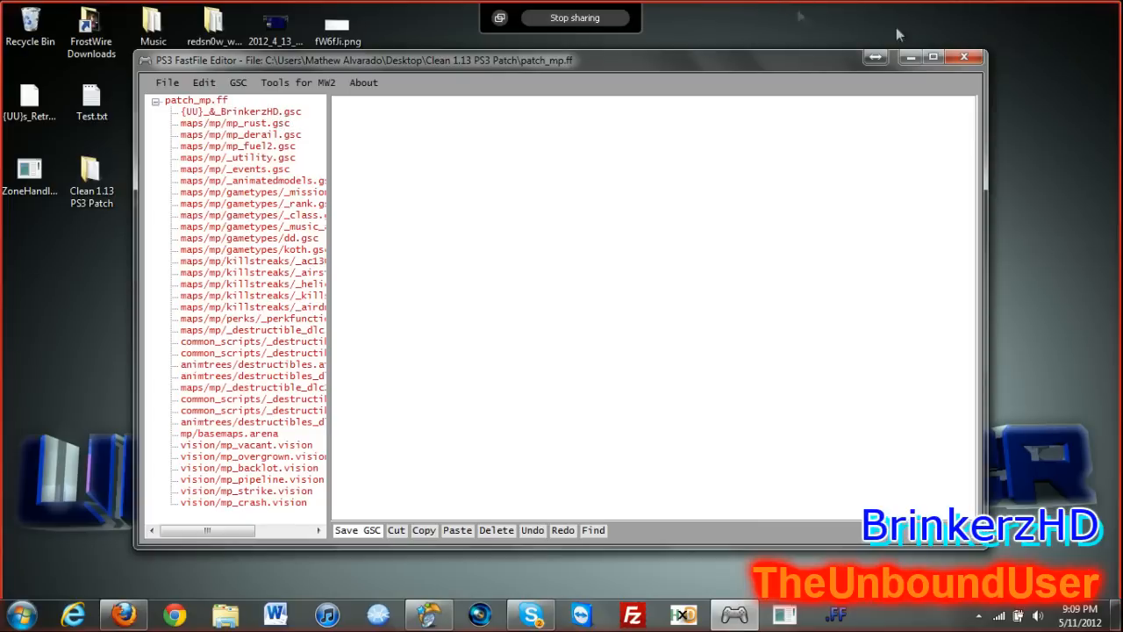
pyautogui.moveTo(962, 59)
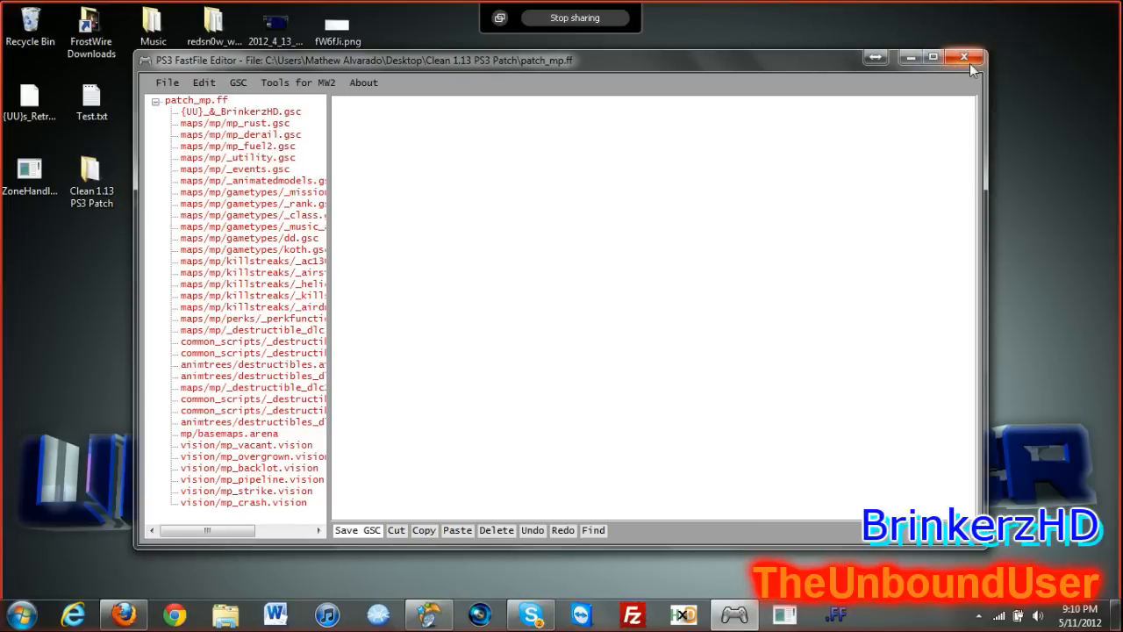
pyautogui.click(959, 57)
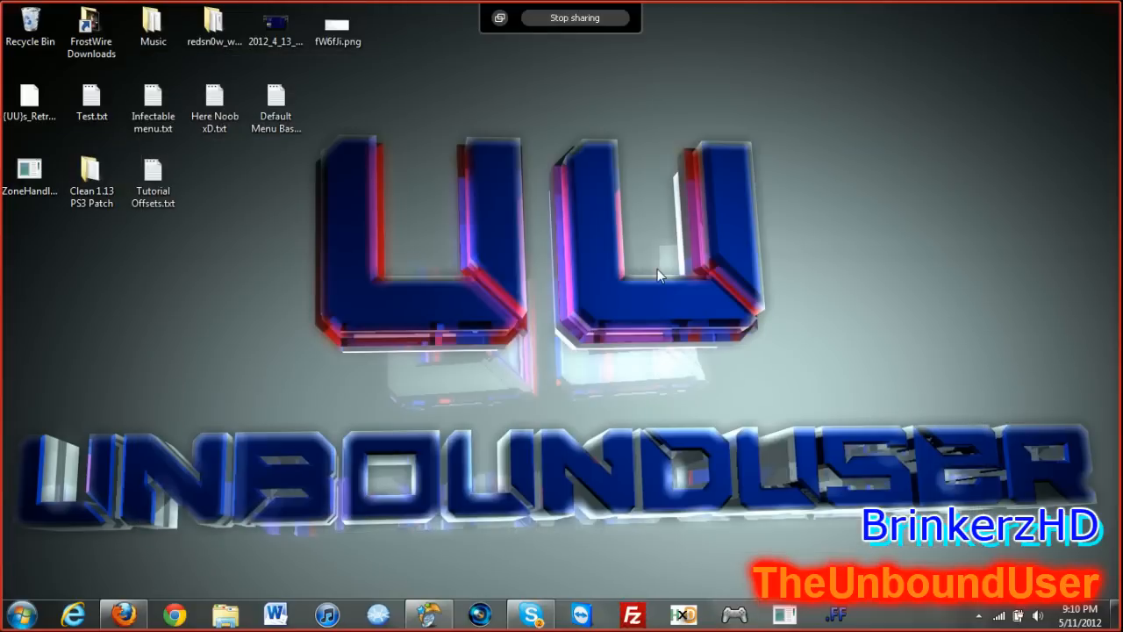
pyautogui.moveTo(434, 609)
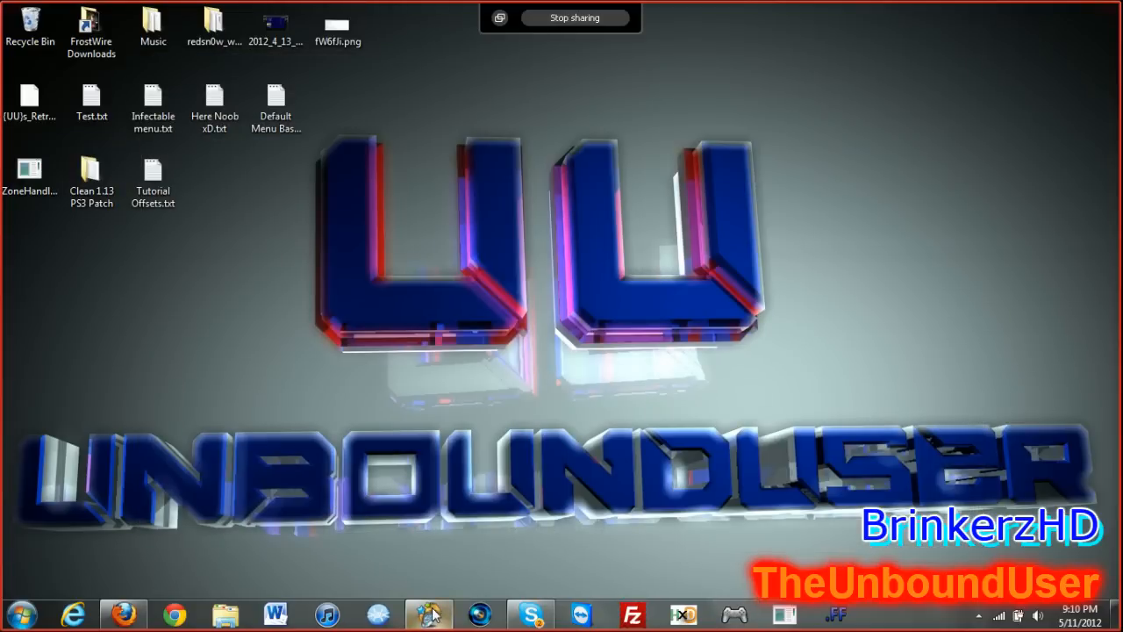
# Step: Restore the ArcSoft ShowBiz Capture Module from the taskbar to preview the PS3 feed
pyautogui.click(433, 610)
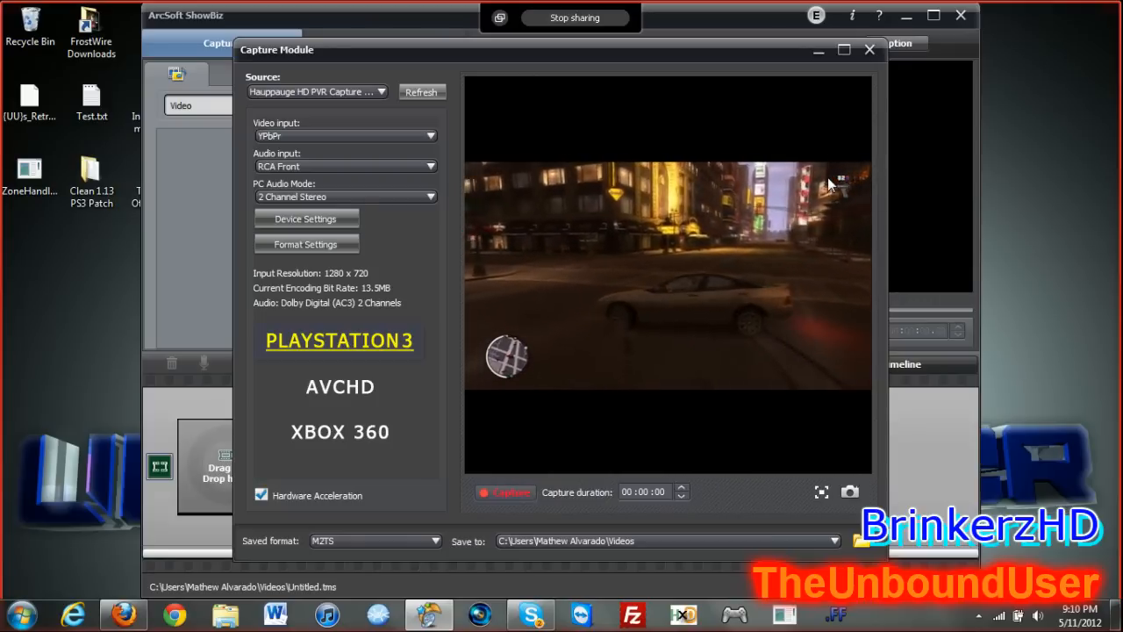
# Step: Minimize the ArcSoft capture window, briefly open Skype, then minimize it
pyautogui.click(866, 51)
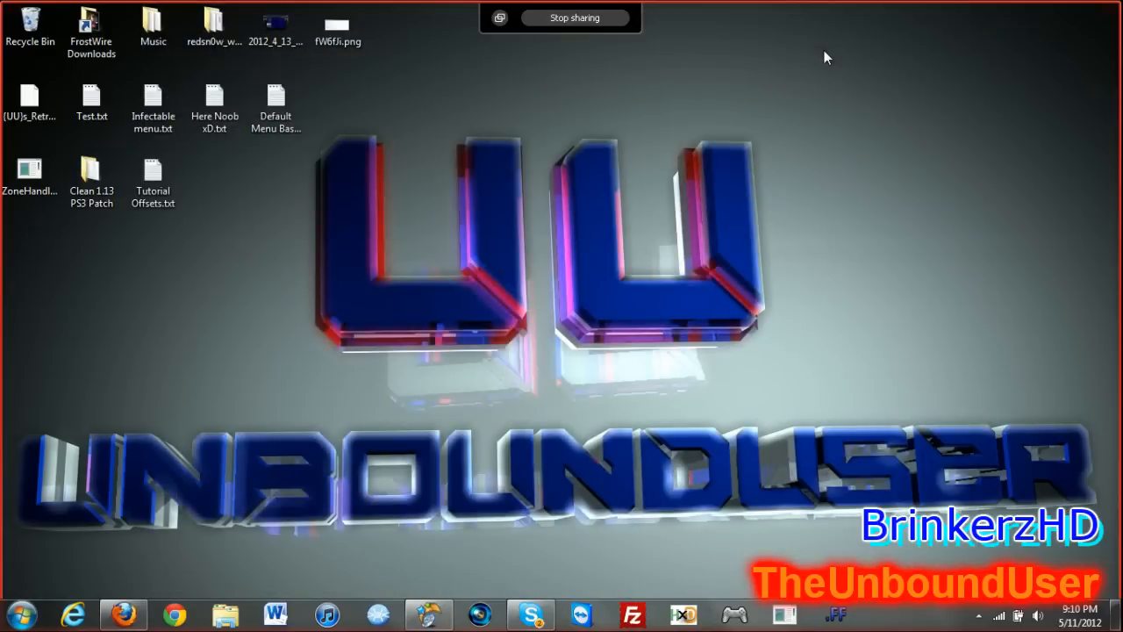
pyautogui.moveTo(541, 288)
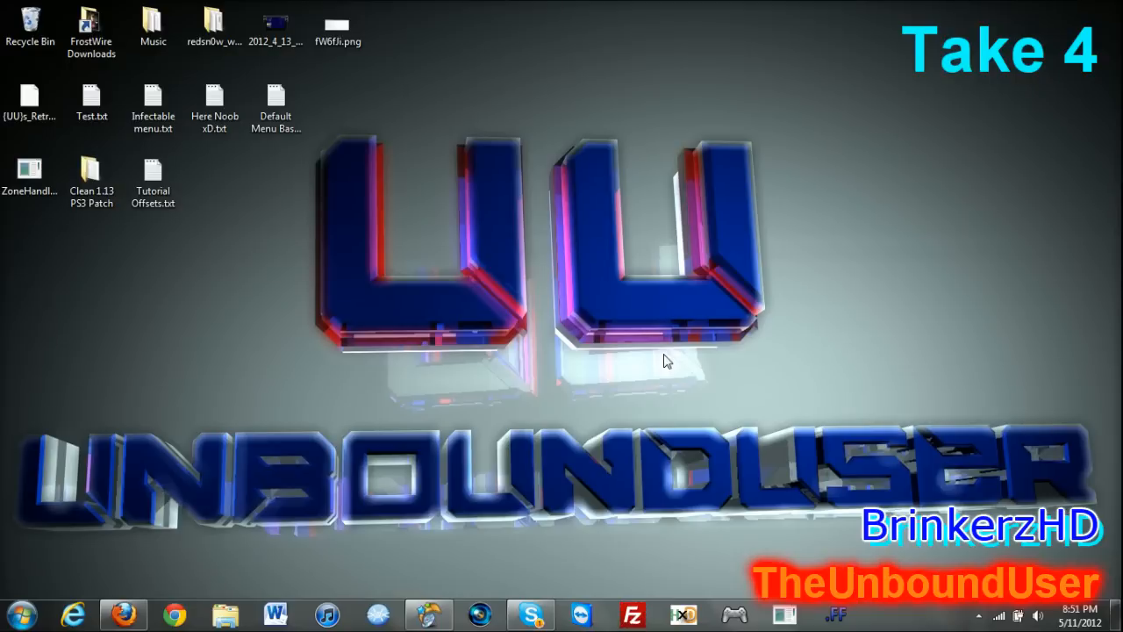
pyautogui.moveTo(335, 140)
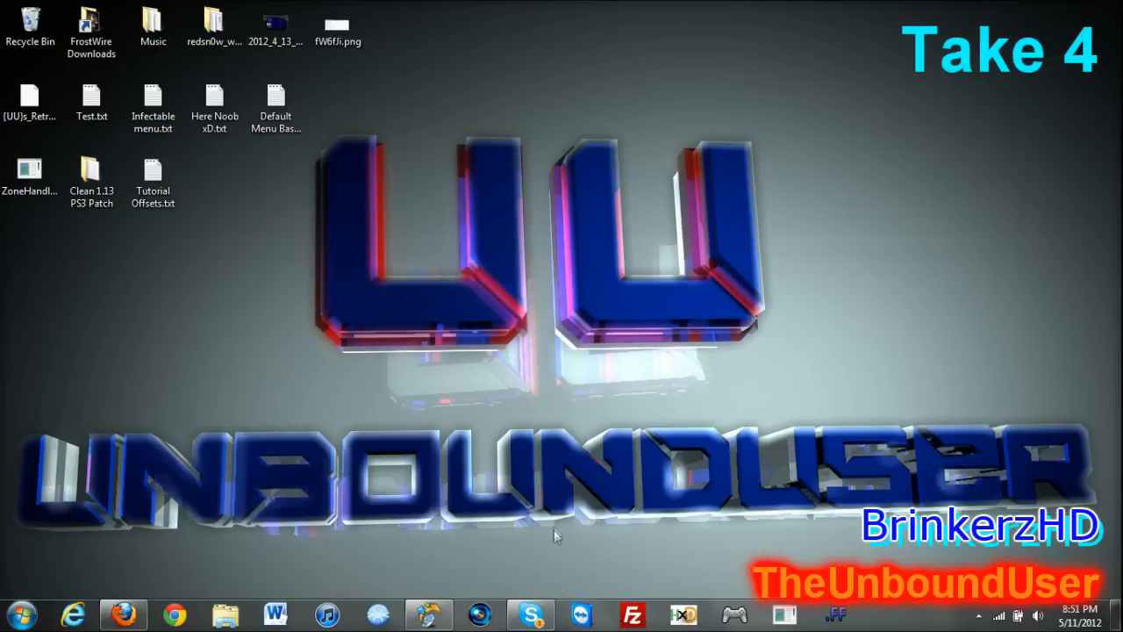
pyautogui.click(529, 612)
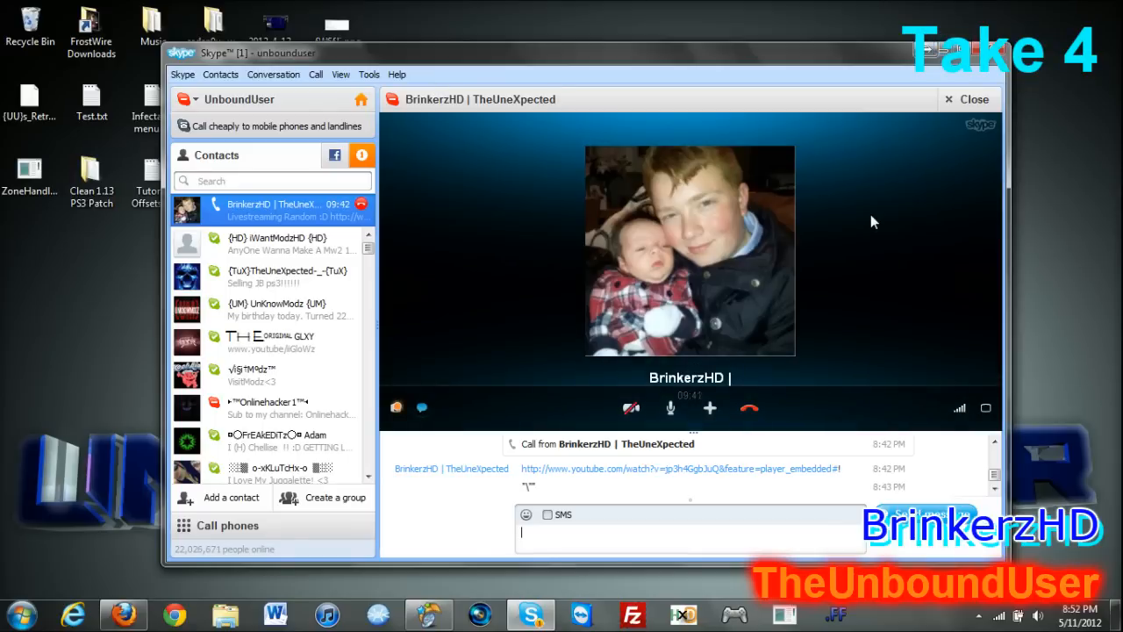
pyautogui.click(973, 99)
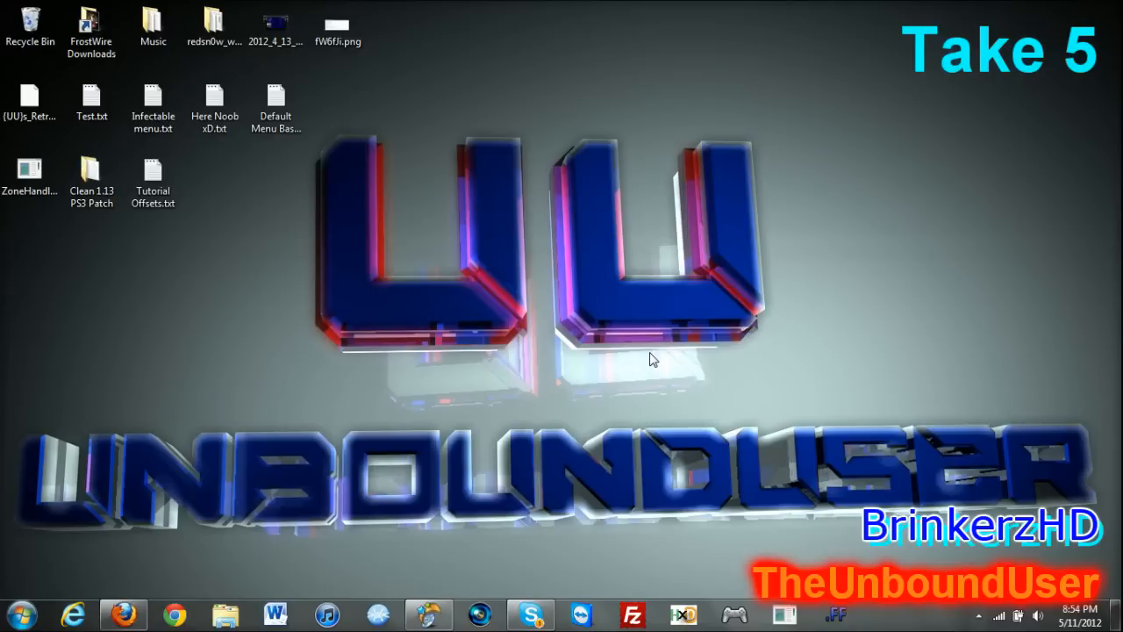